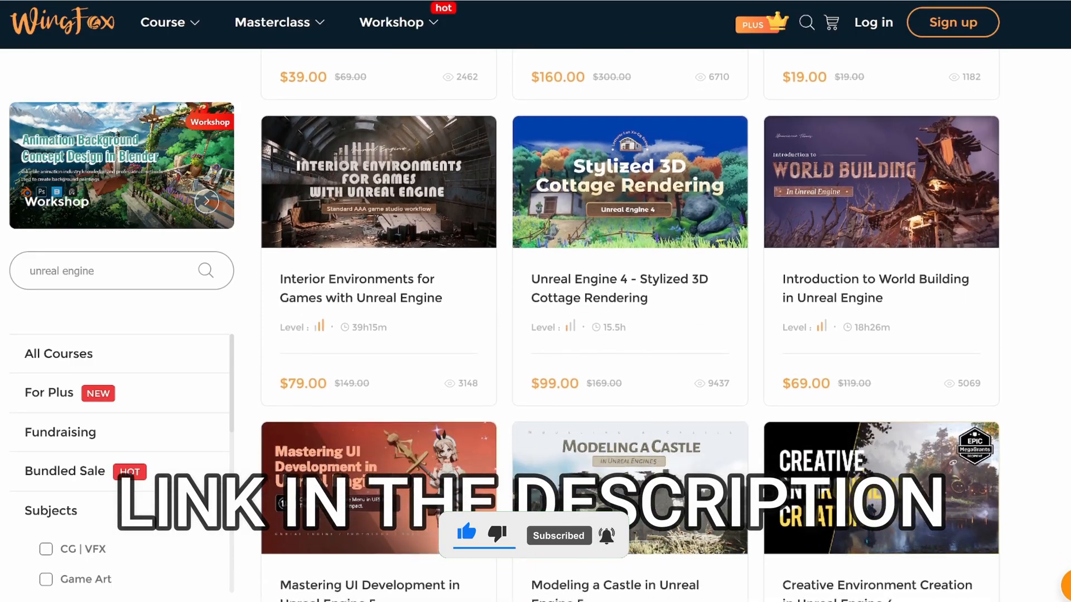
Step: Create a User Widget blueprint named WB_Countdown in Content and open it in the designer
scroll(down, 3)
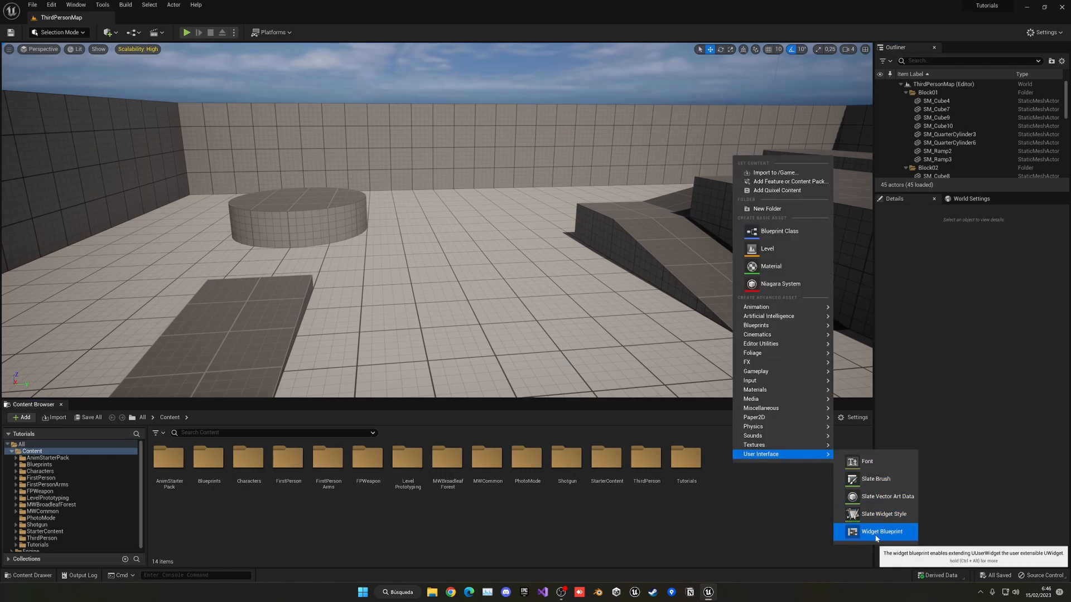
click(881, 531)
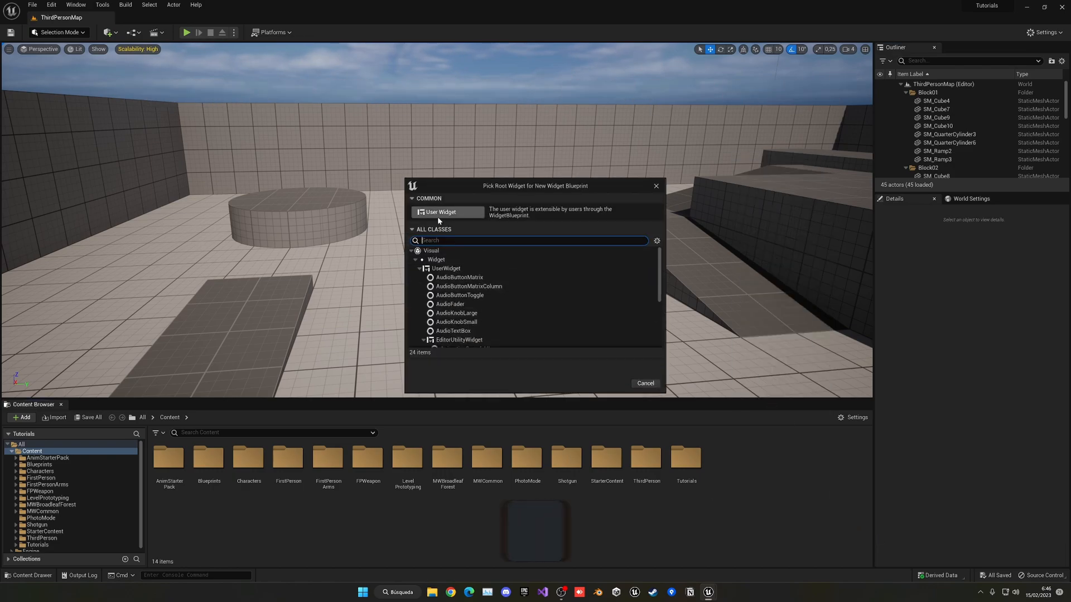
click(444, 212)
text(WB_Countdown)
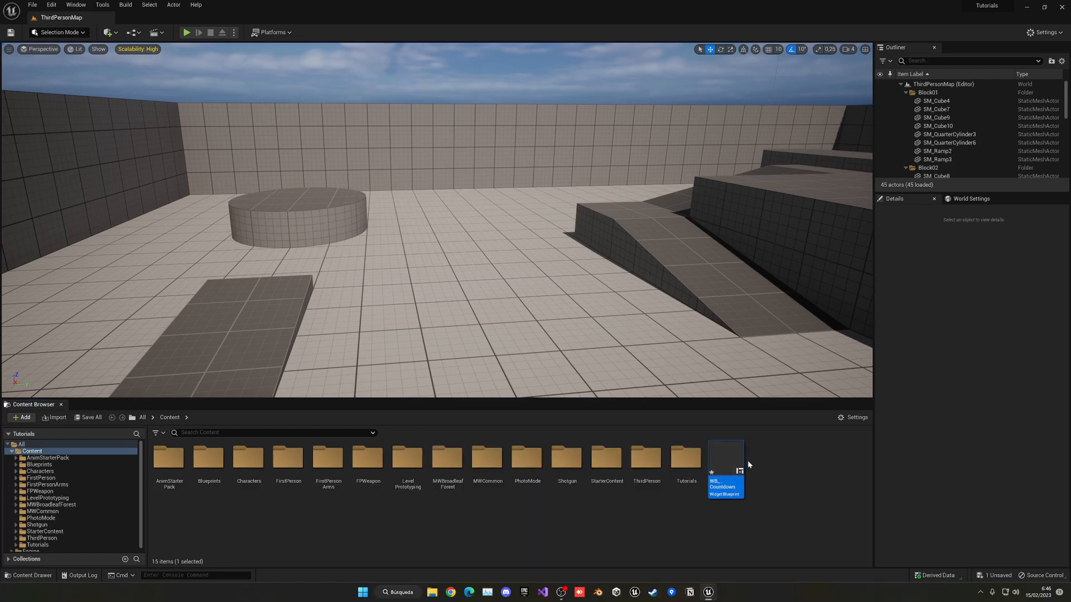
double_click(725, 467)
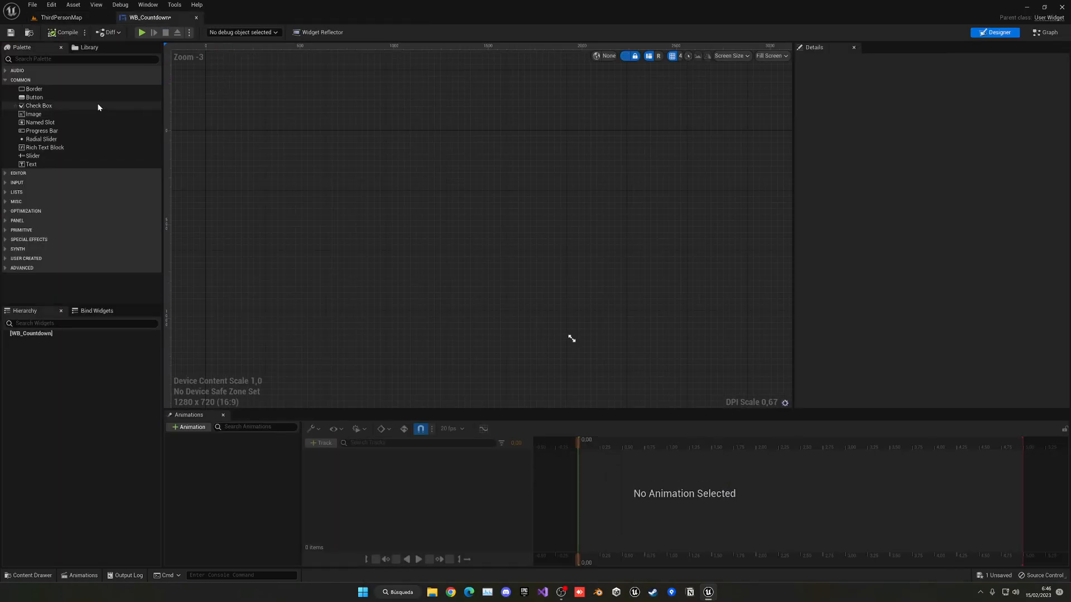
Step: Add a Canvas Panel from the Palette as WB_Countdown's root
text(ca)
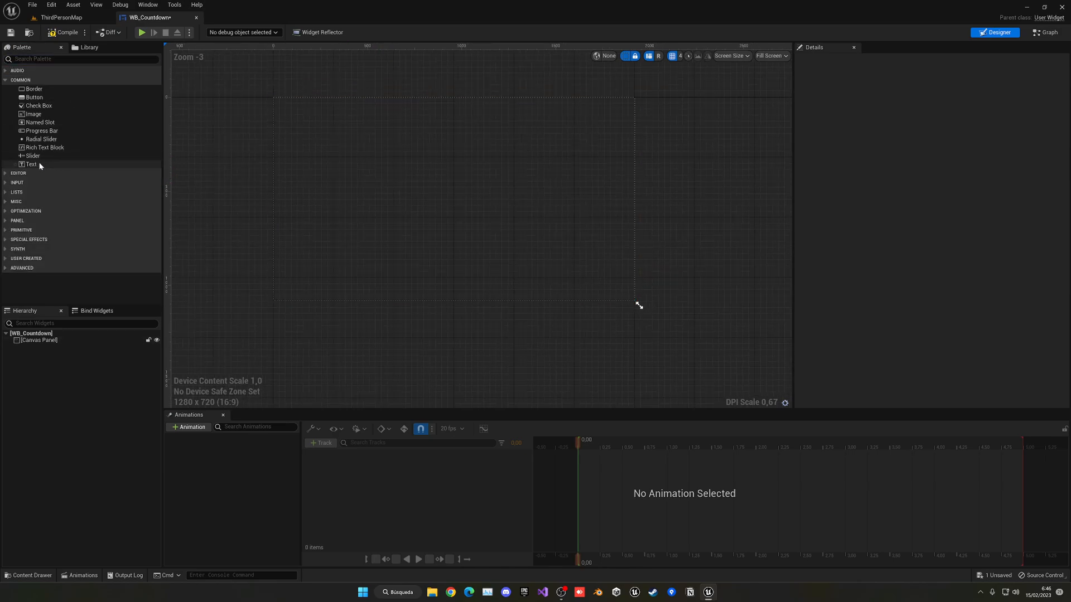
Step: Add a text block reading 59 near the canvas top with font size raised to 73
drag(31, 164, 418, 115)
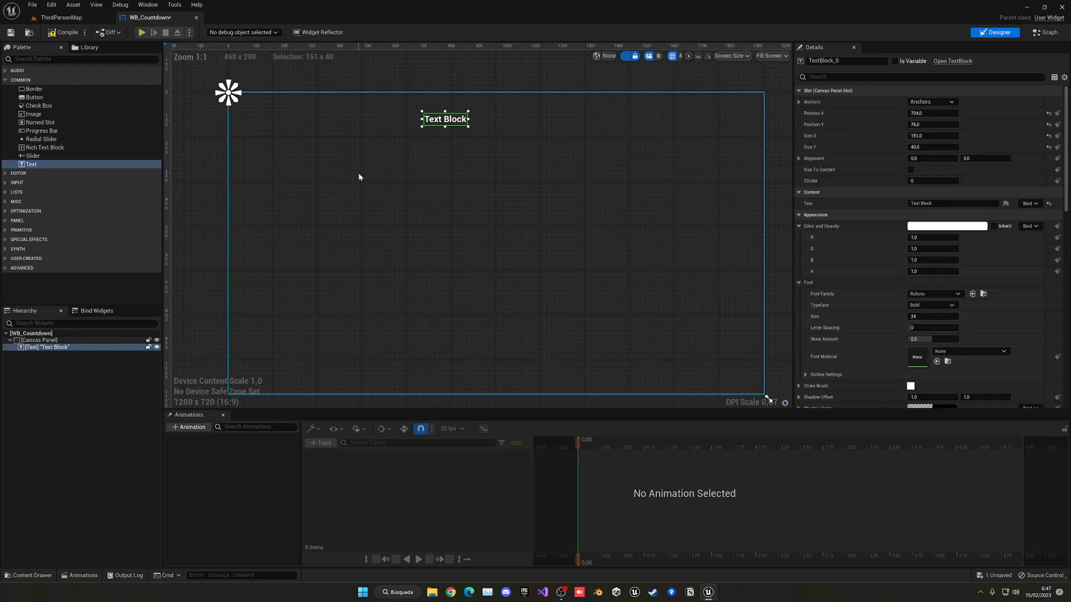
mouse_move(364, 173)
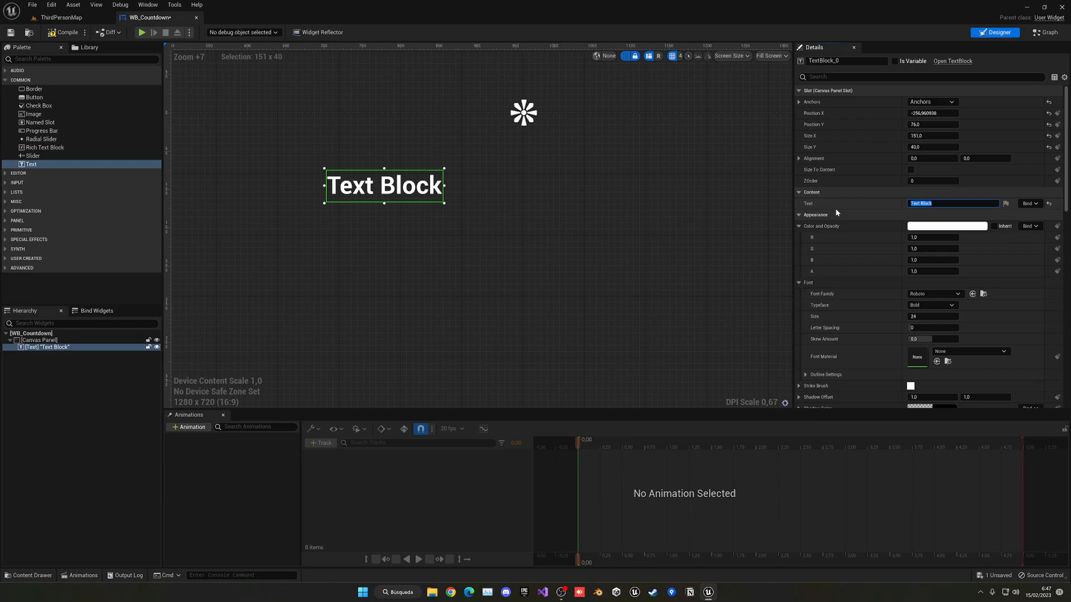
text(59)
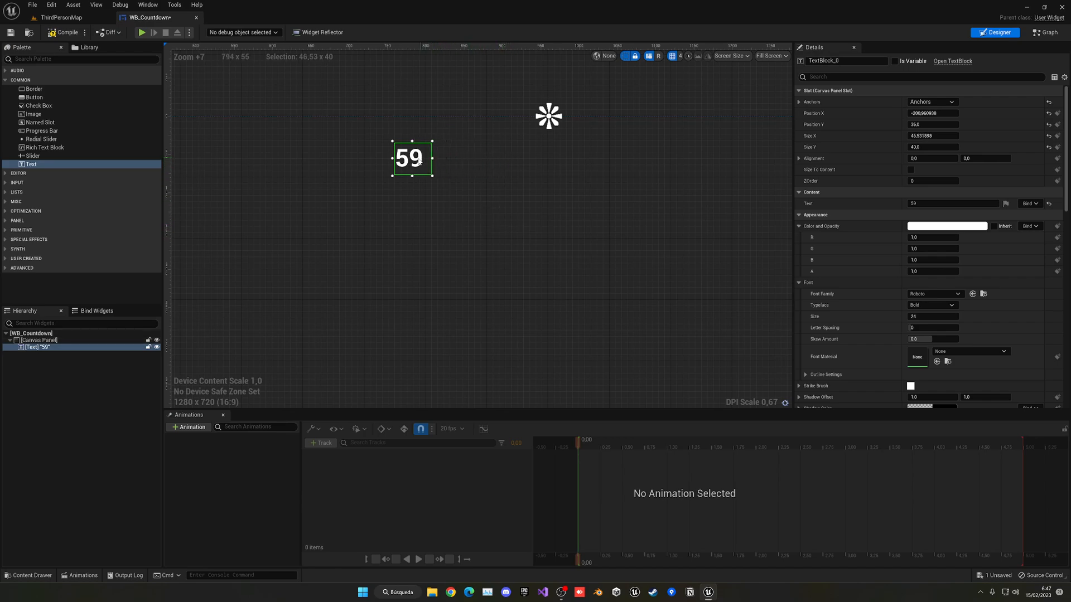
drag(411, 158, 491, 153)
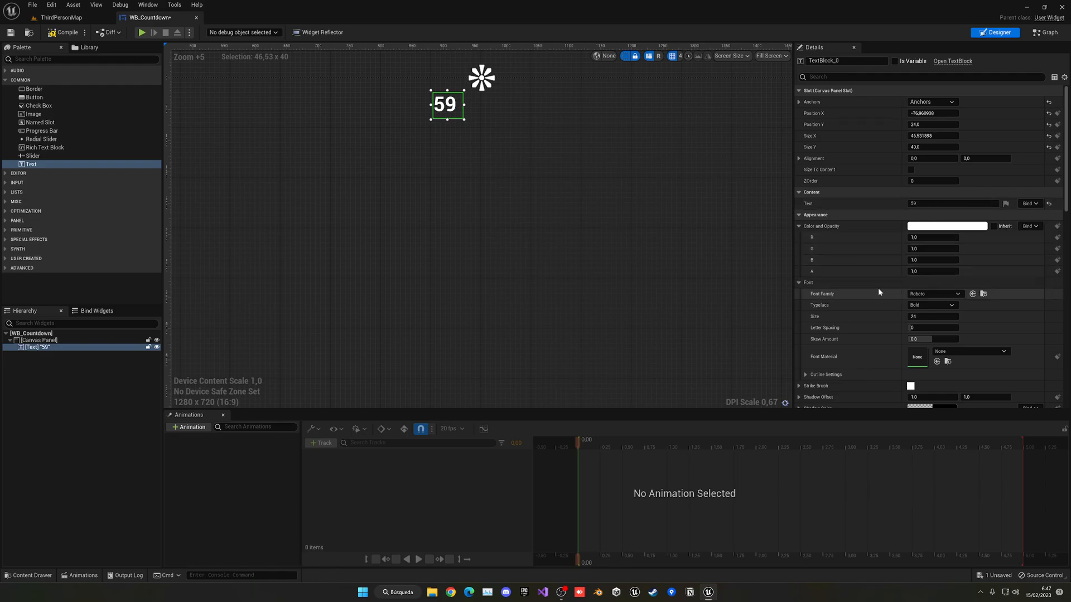
text(51)
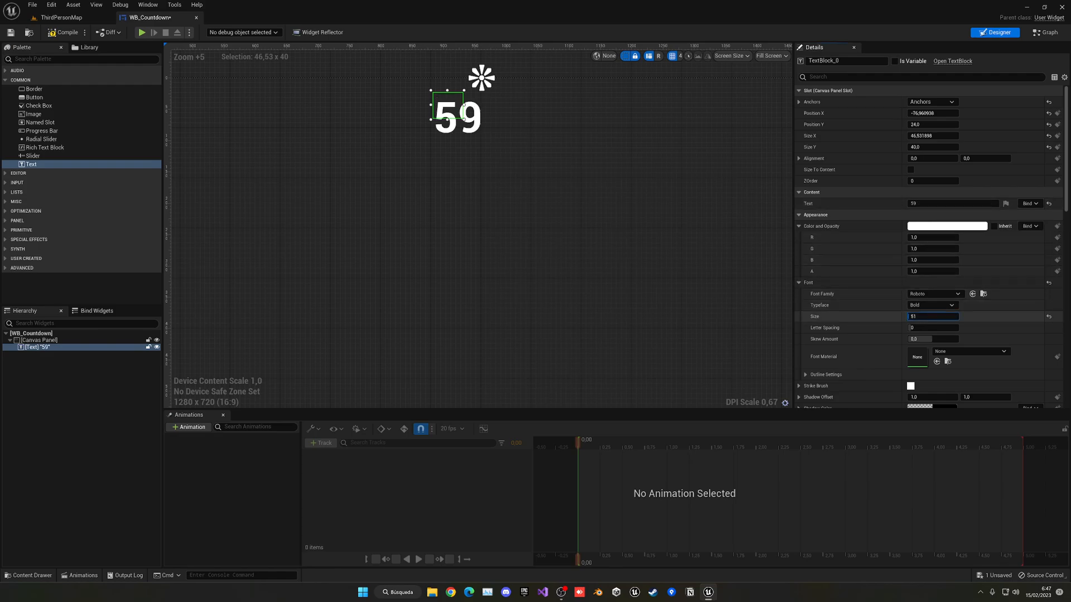
text(35)
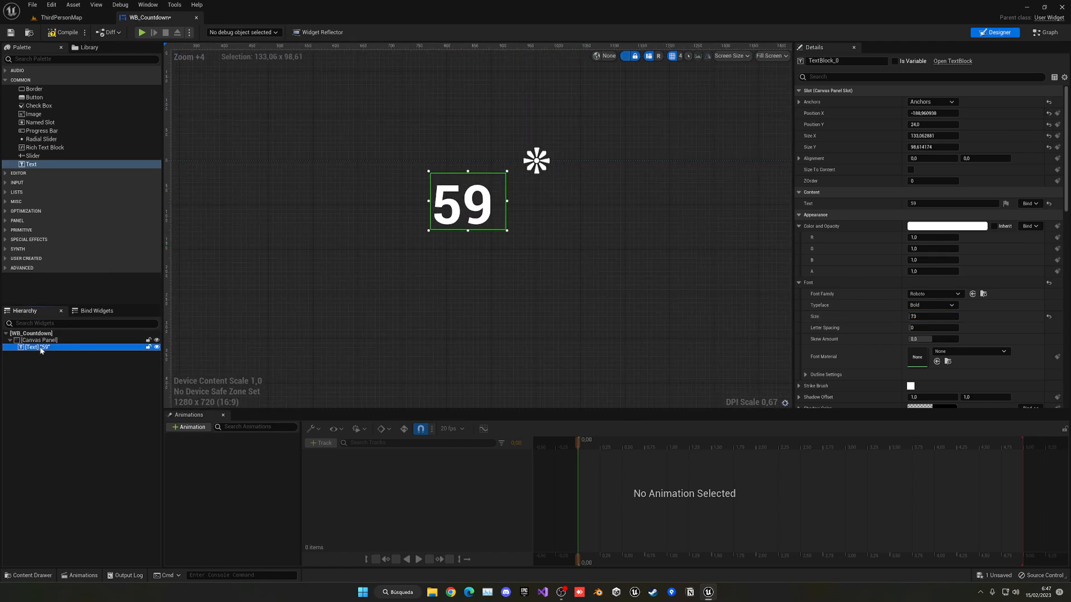
Step: Rename the texts SecondsText and Minutestext and select the blank third text for the colon
double_click(38, 348)
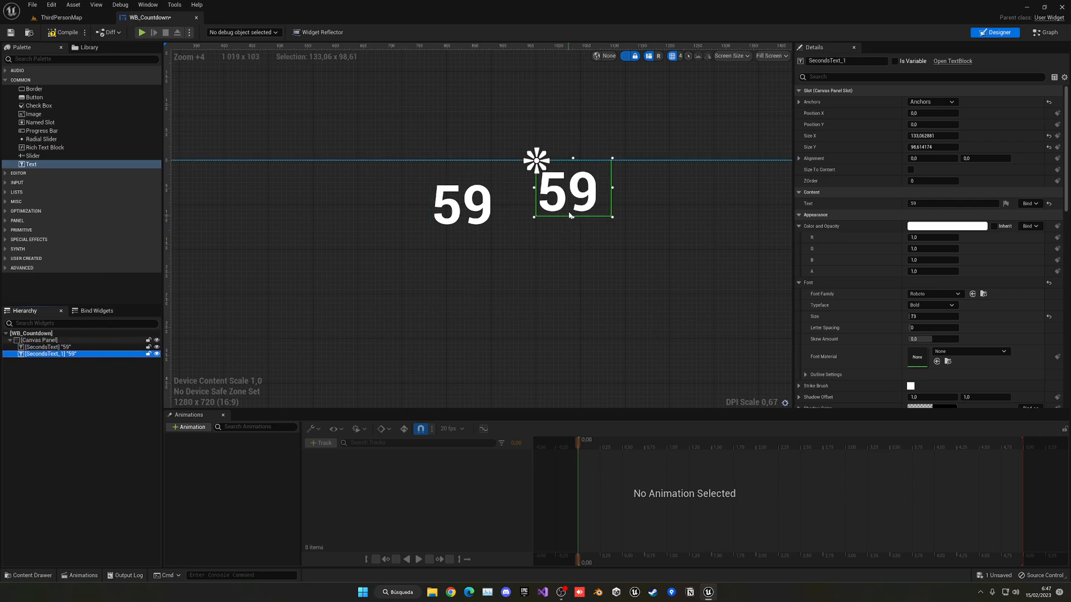
double_click(48, 355)
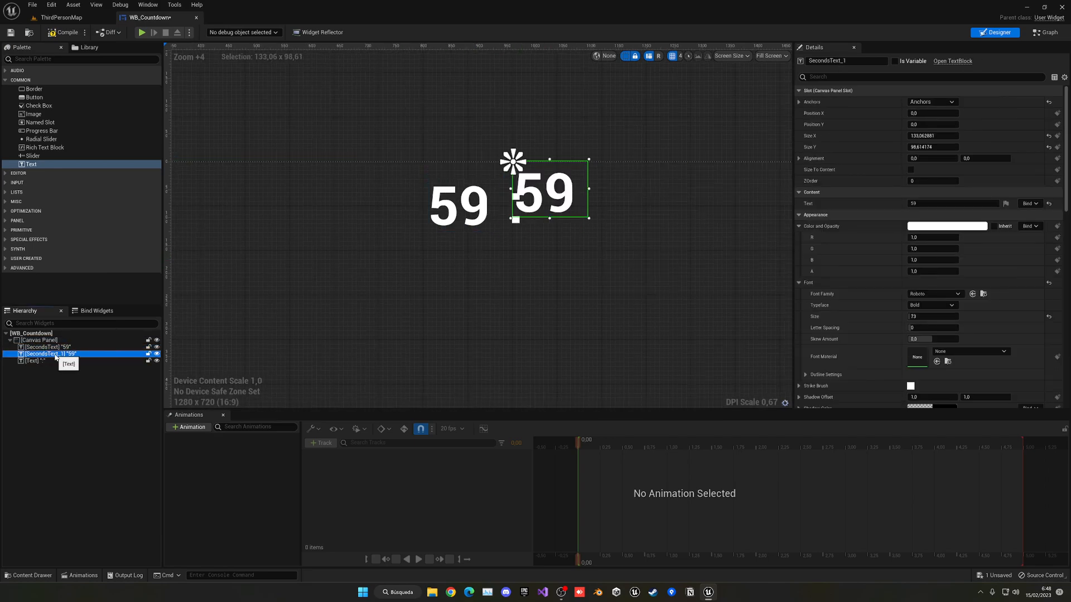
text(Minutestext)
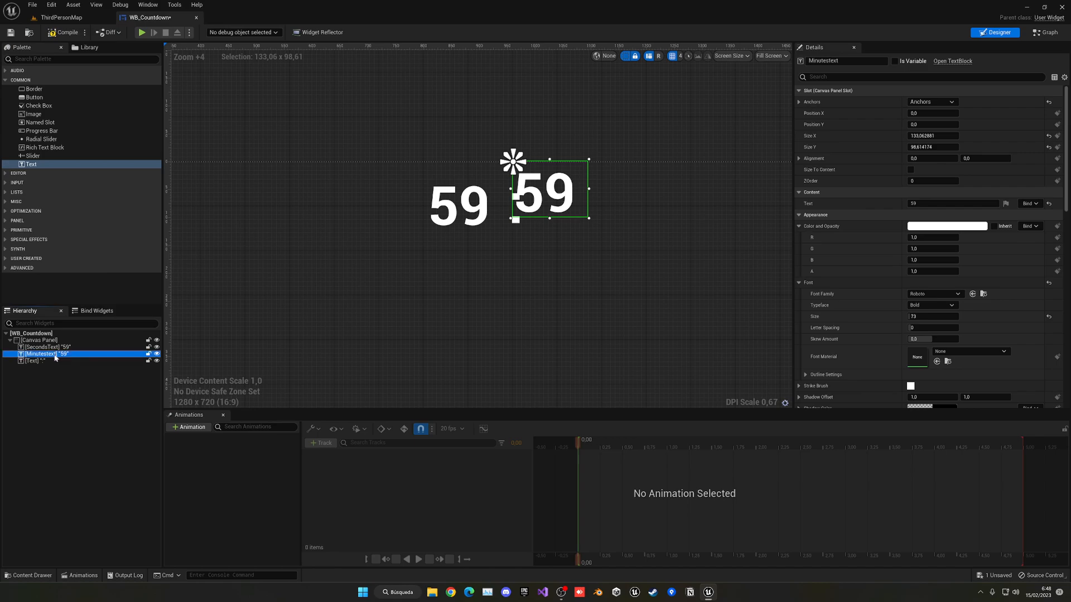
click(33, 360)
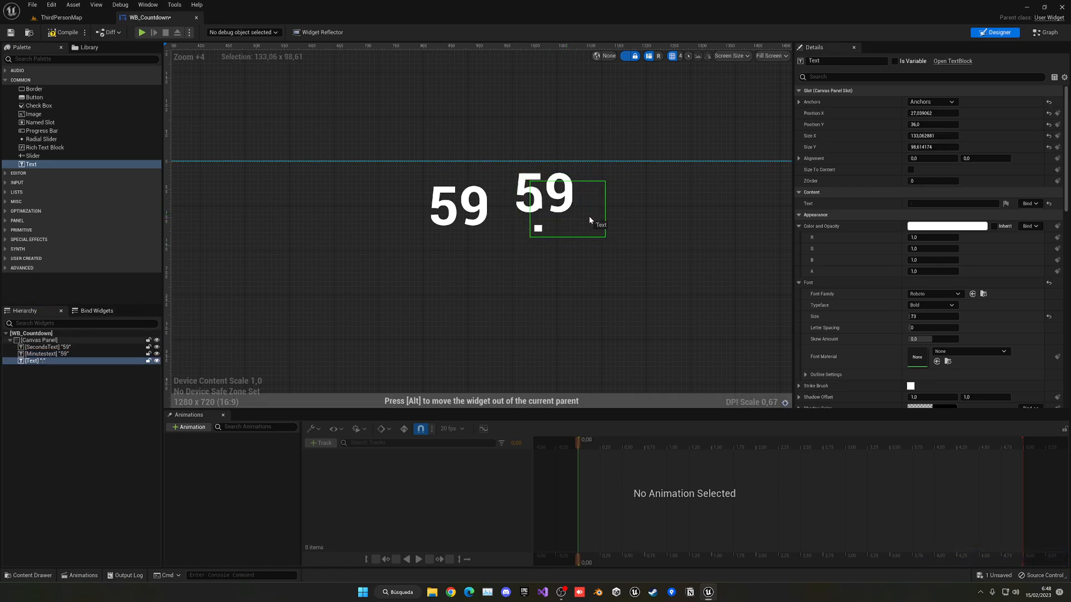
Step: Arrange the colon and Minutestext beside 59 to read 59 : 2, save, and return to the level
drag(540, 232, 543, 191)
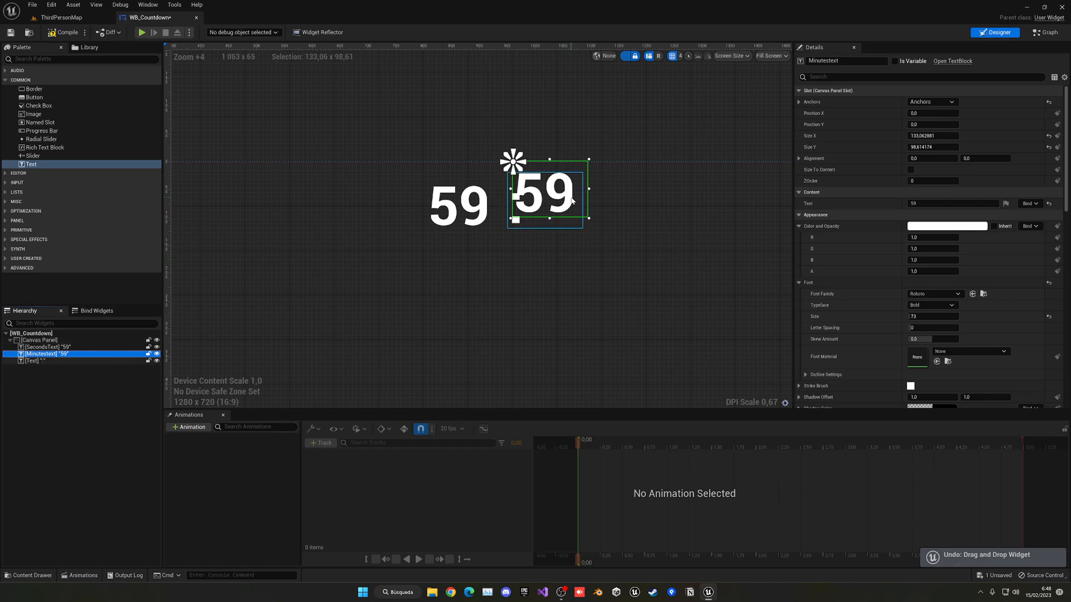
drag(543, 193, 566, 203)
text(2)
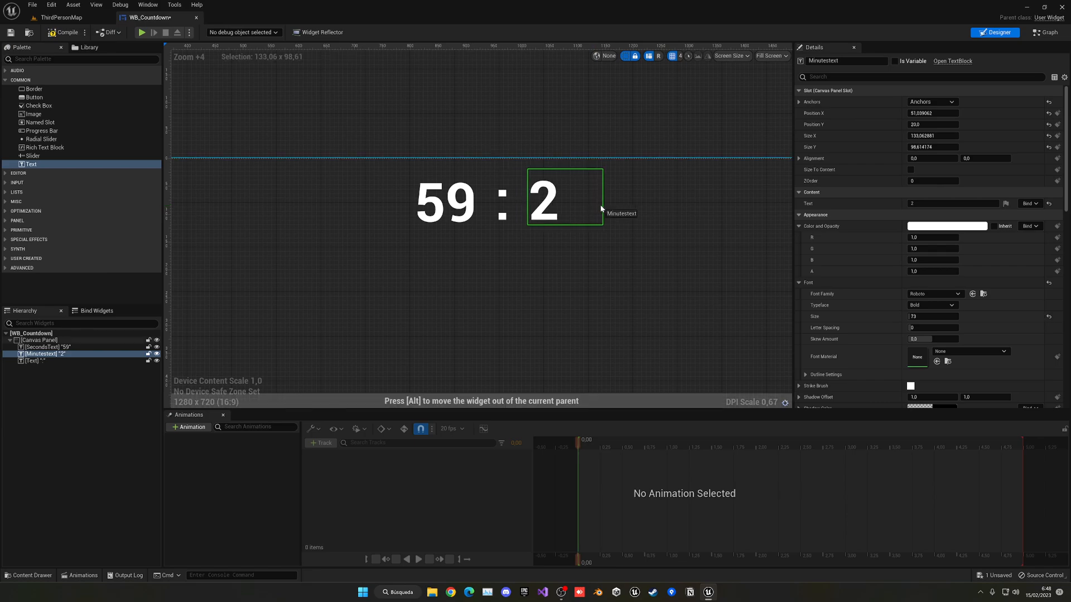
scroll(down, 3)
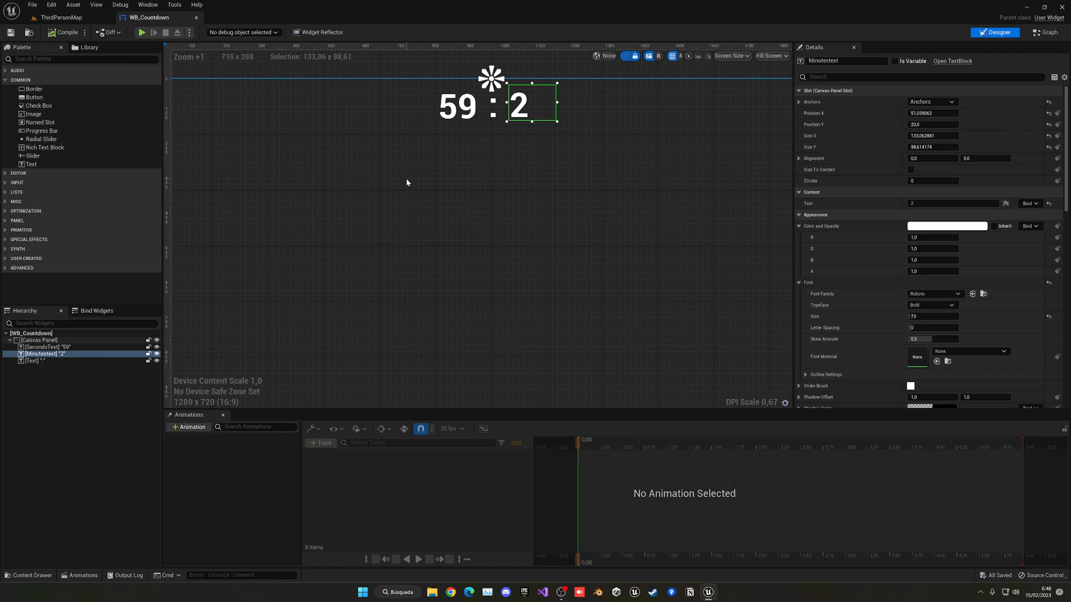
click(60, 17)
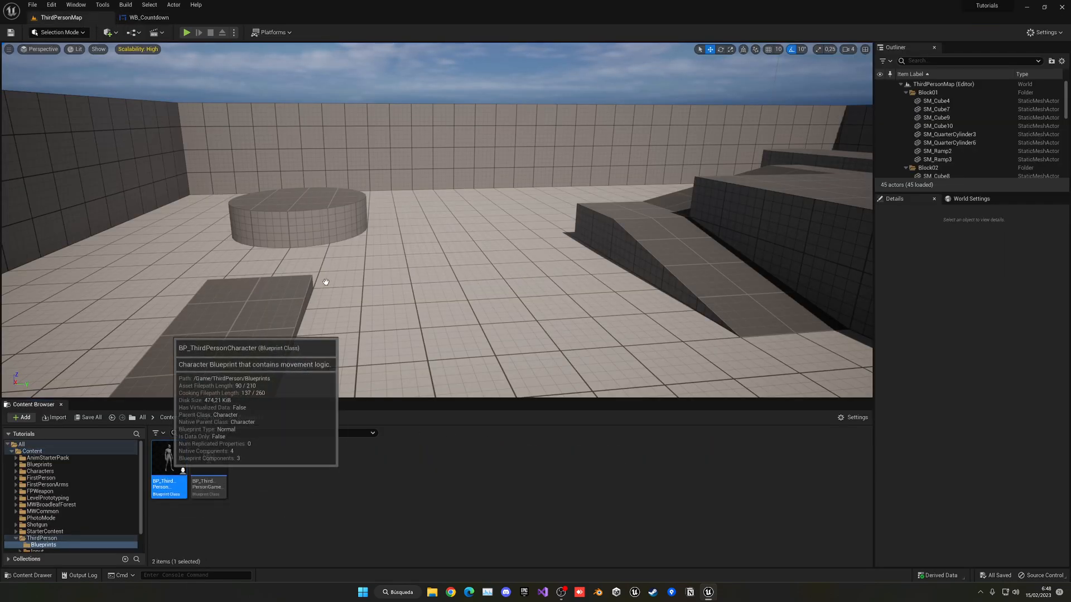
Step: In BP_ThirdPersonCharacter's Event Graph add a Create Widget node after Add Mapping Context
double_click(168, 457)
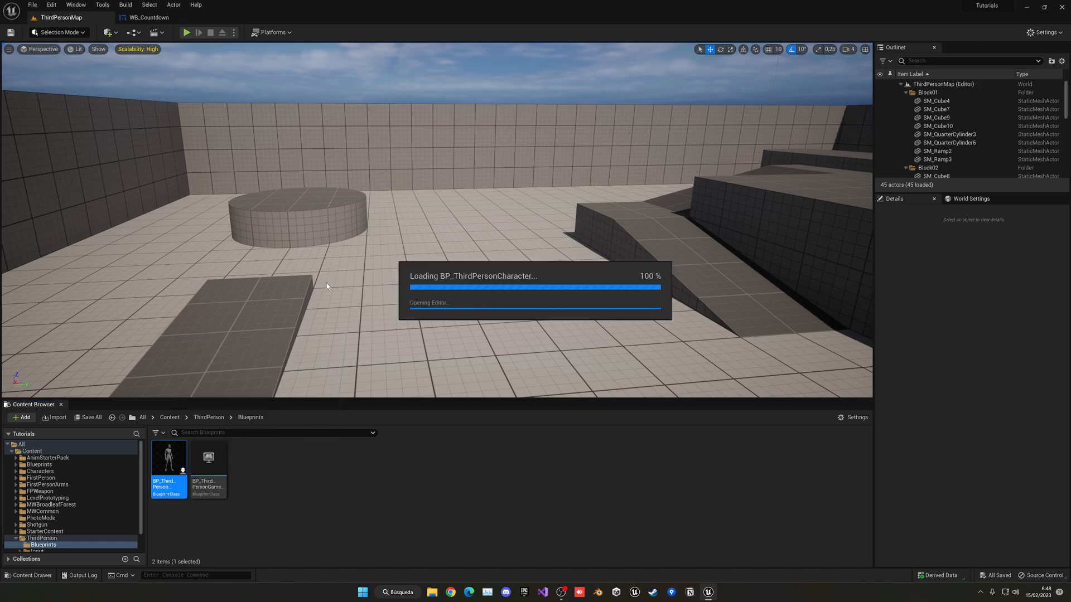
double_click(169, 457)
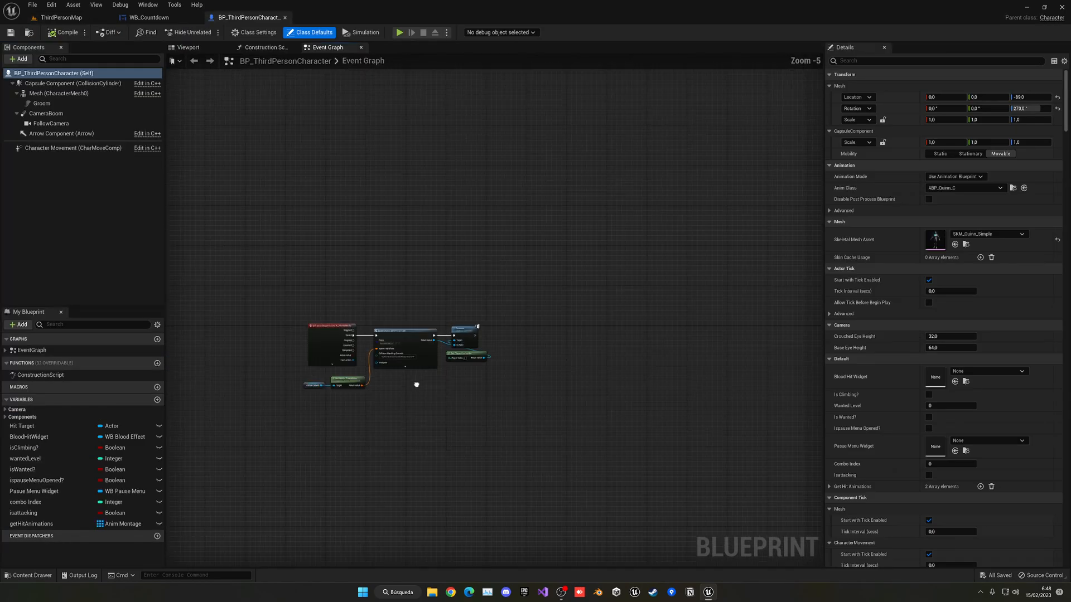
scroll(down, 3)
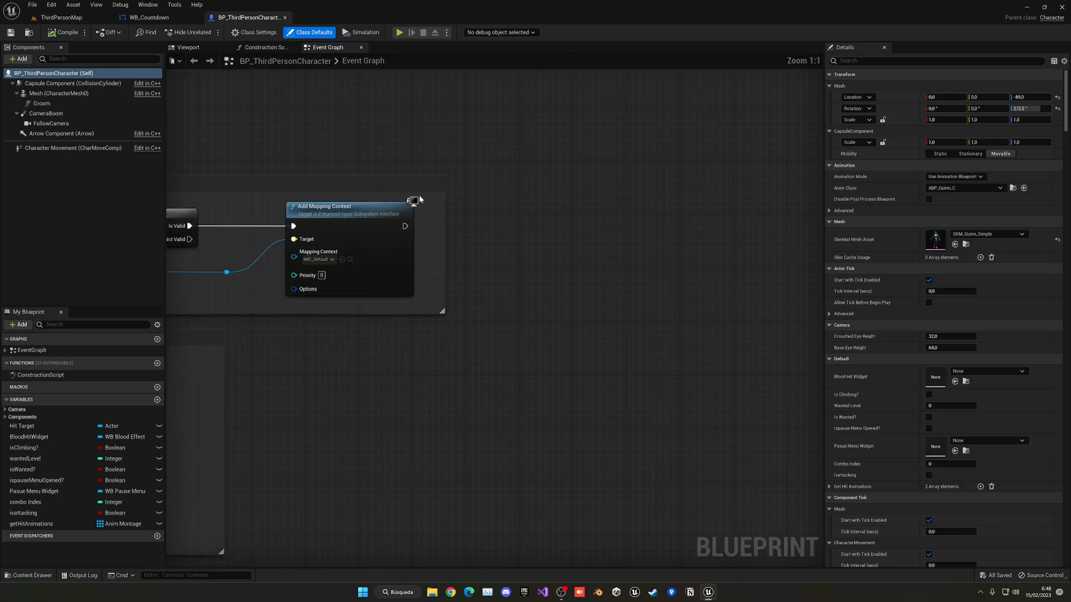
drag(406, 226, 543, 265)
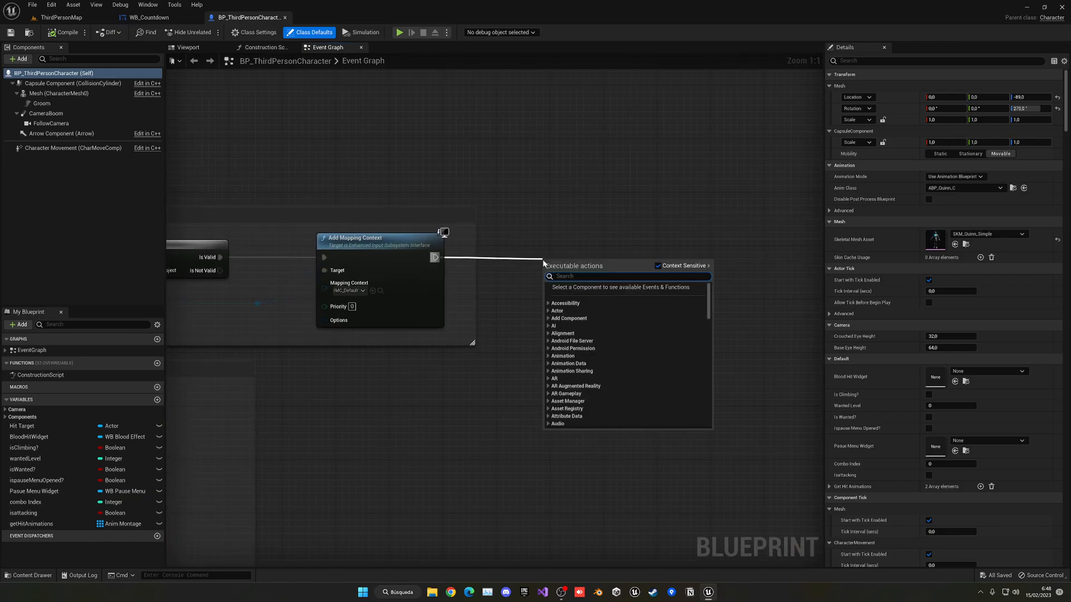
scroll(down, 3)
text(cr)
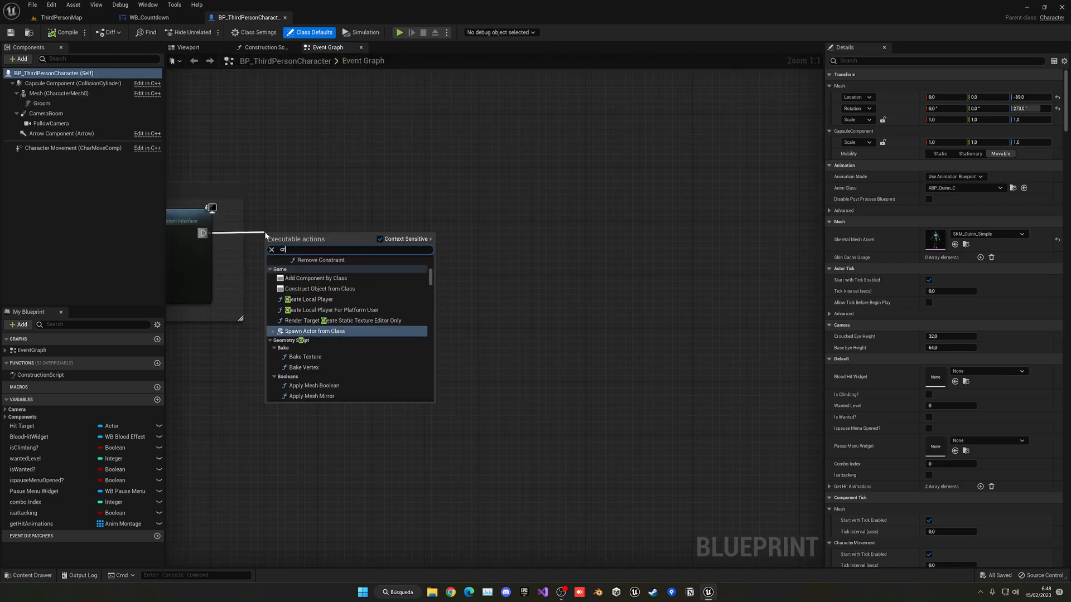
click(318, 288)
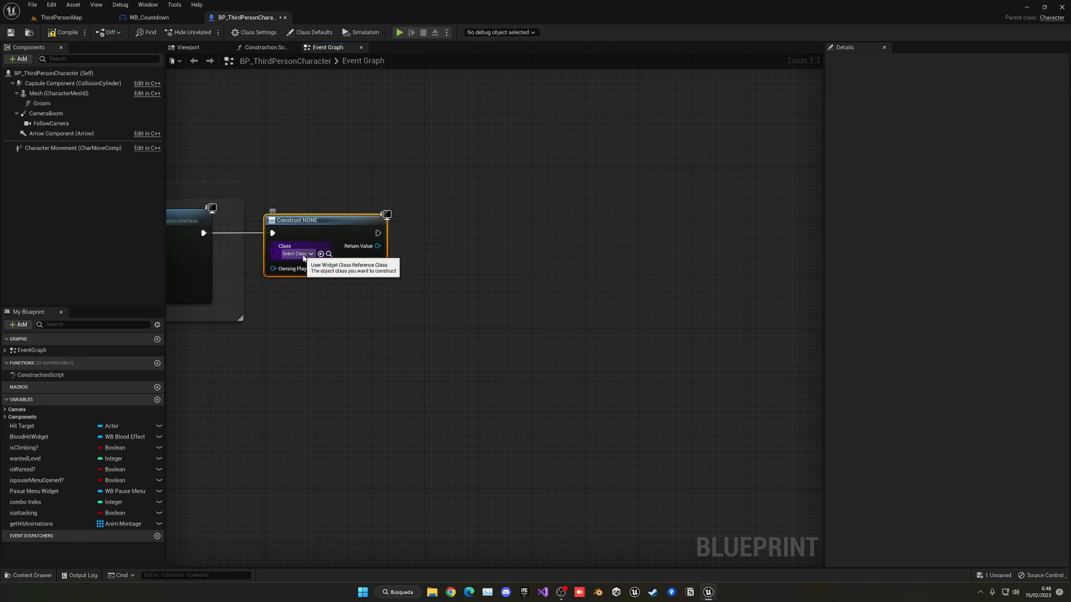
Step: Create WB_Countdown for Get Player Controller, wire it to Add to Viewport, and return to the map
click(294, 253)
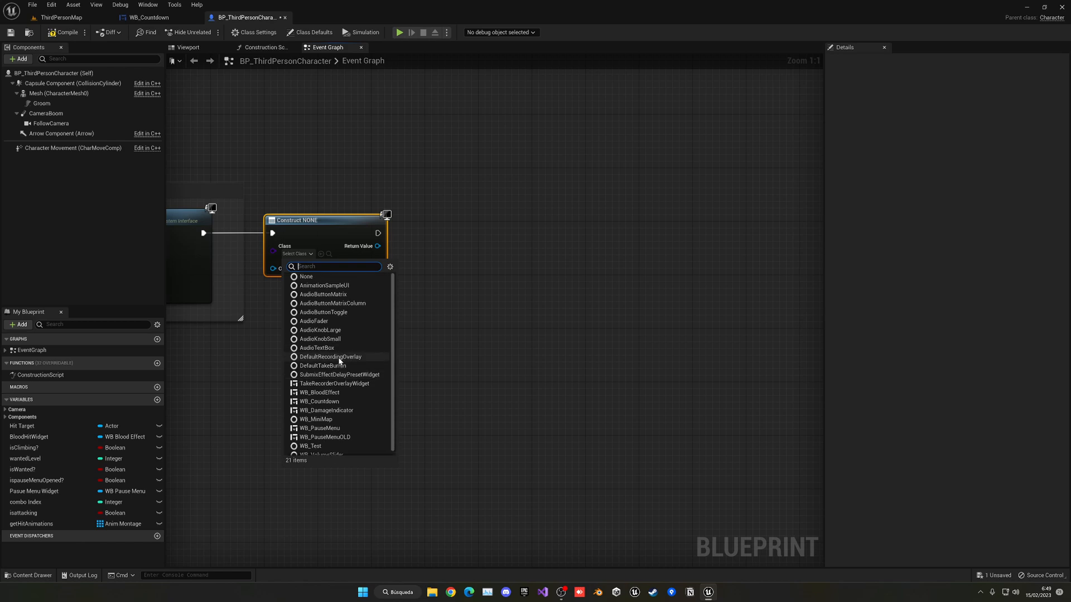
text(count)
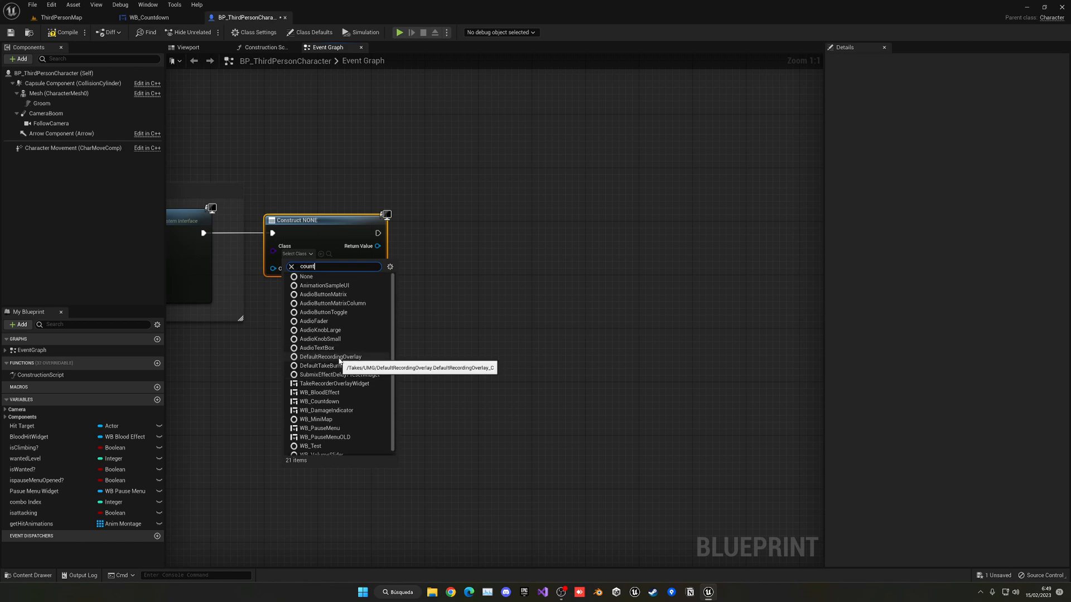
click(320, 402)
text(get pla)
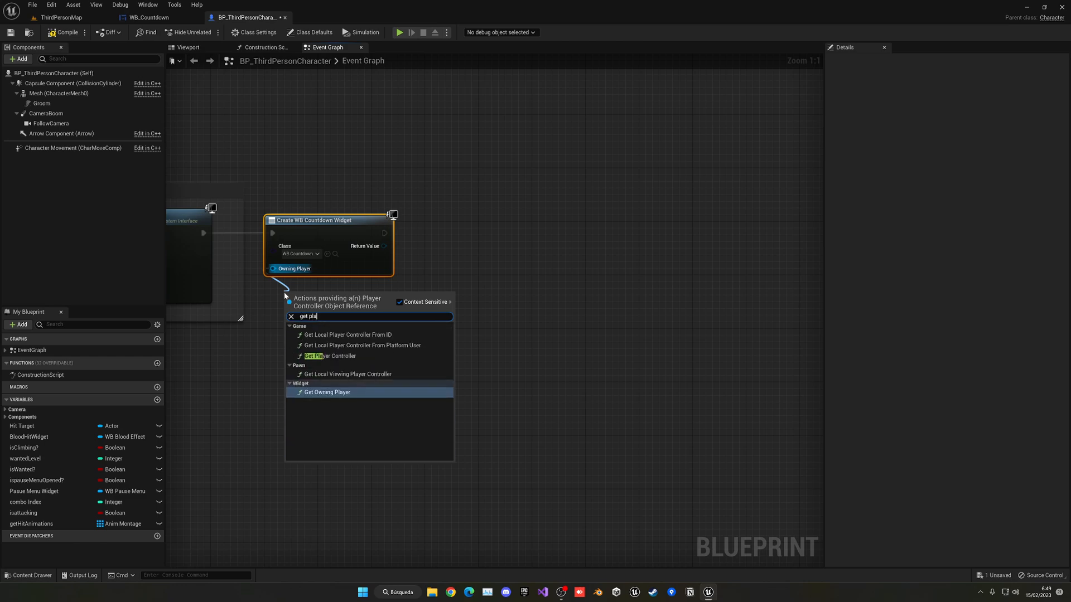
click(331, 356)
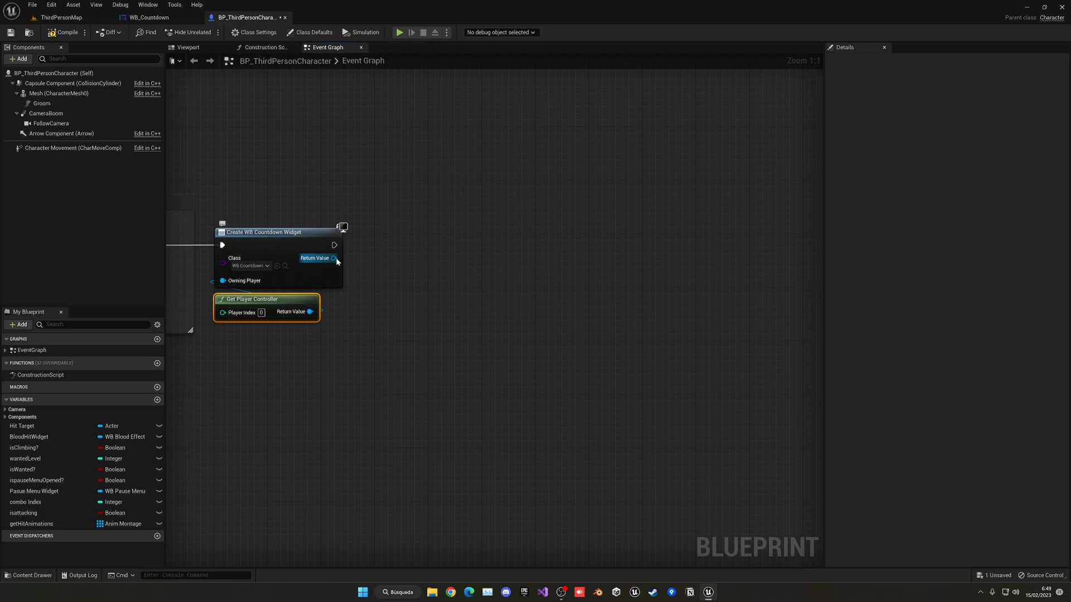
drag(334, 258, 406, 280)
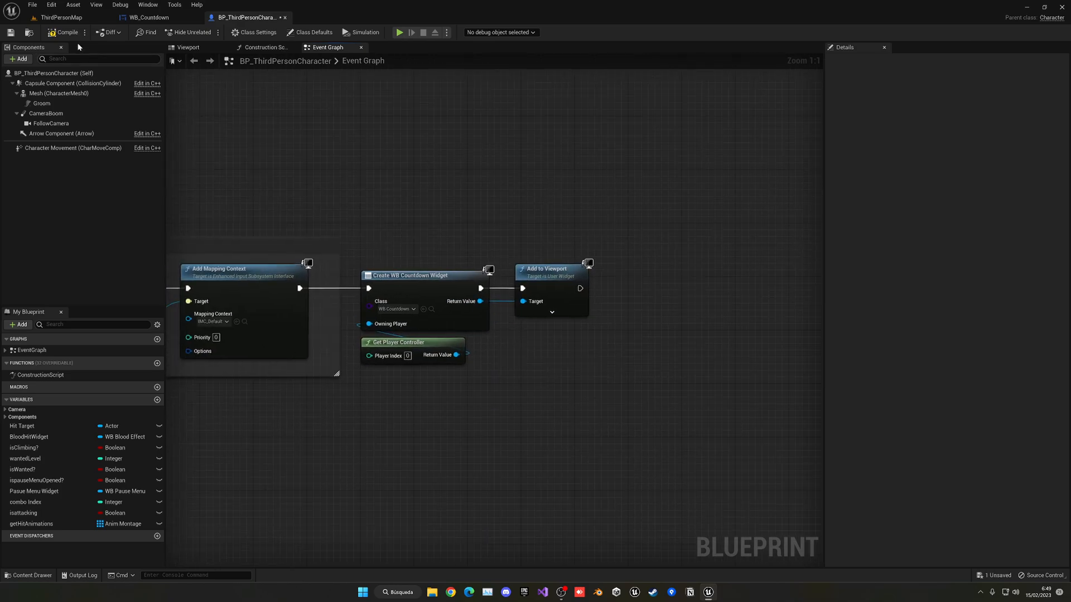
click(58, 16)
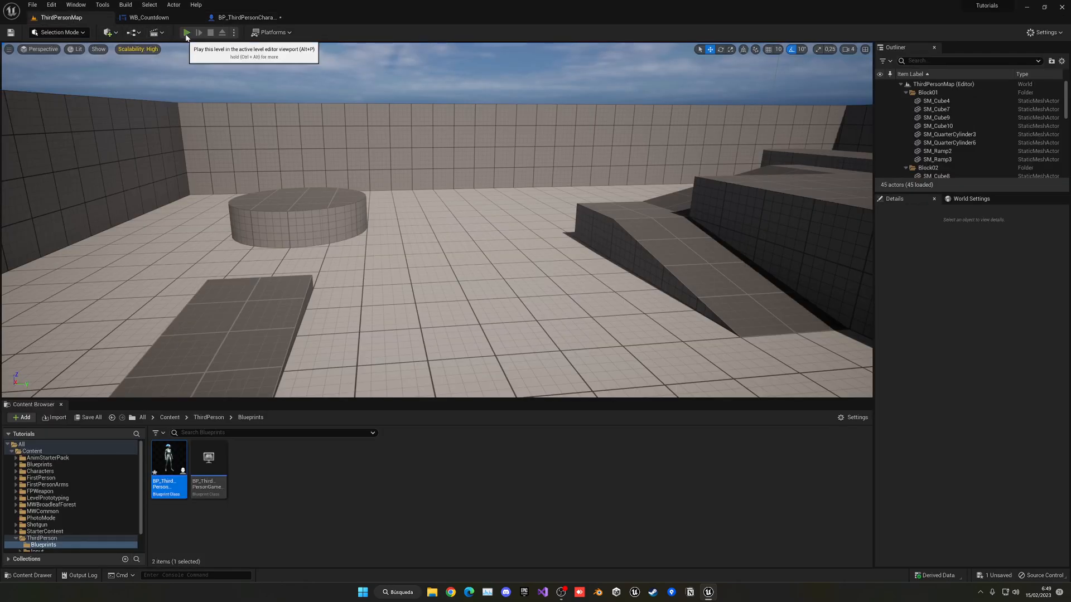
Step: Play the level to see 59 : 2 on screen, stop, and reopen the WB_Countdown widget
click(185, 32)
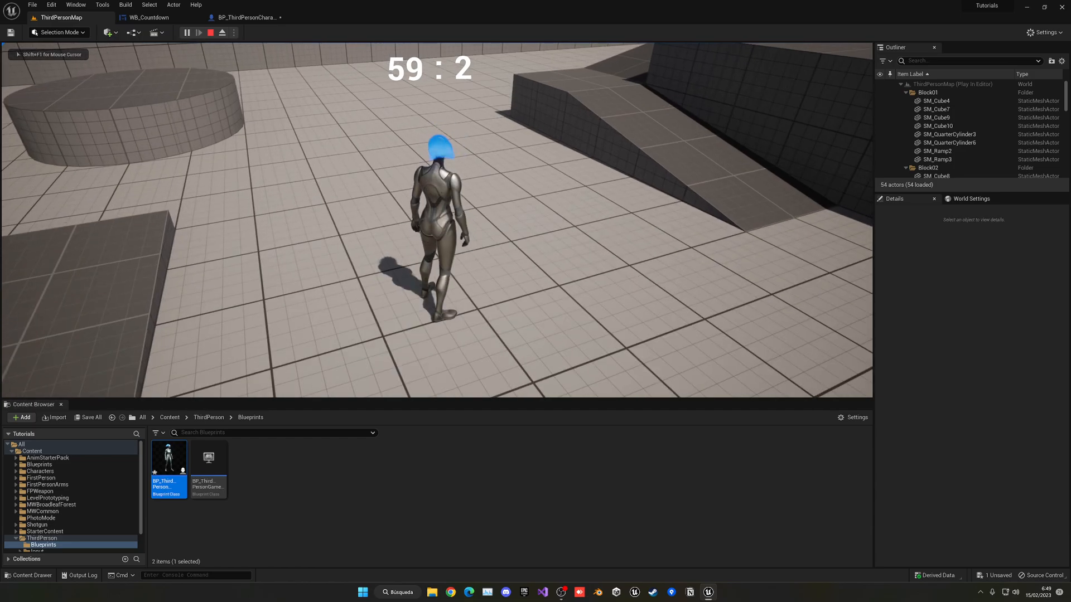
click(210, 33)
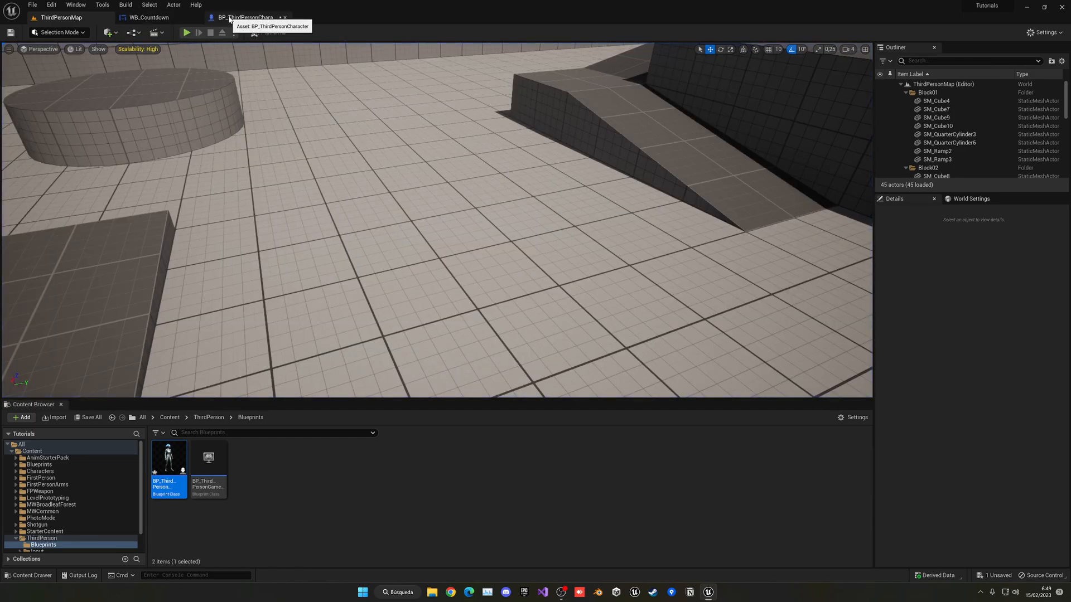
click(284, 17)
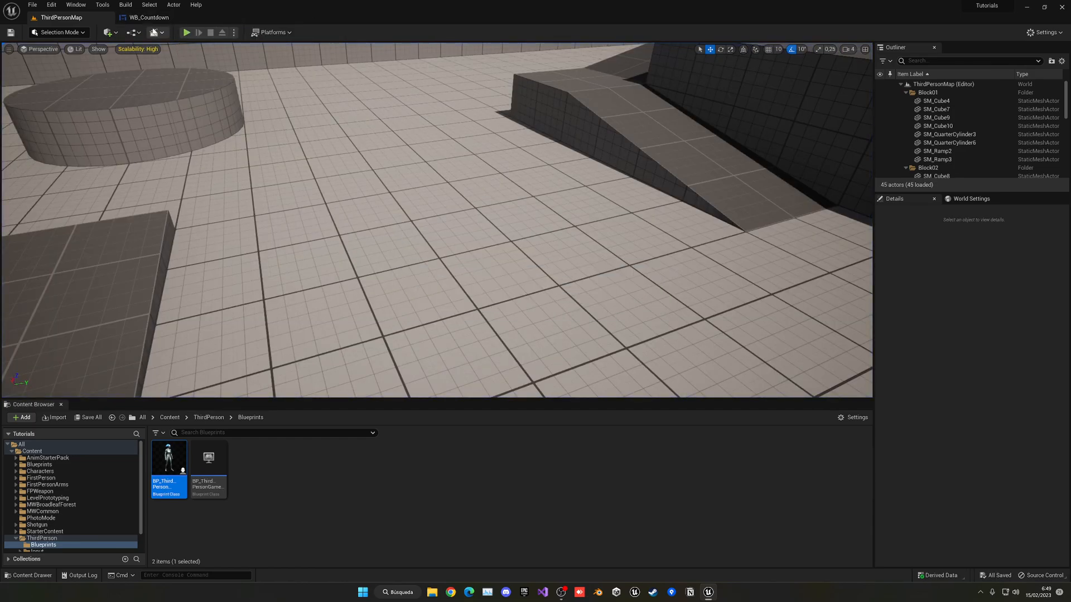
click(148, 16)
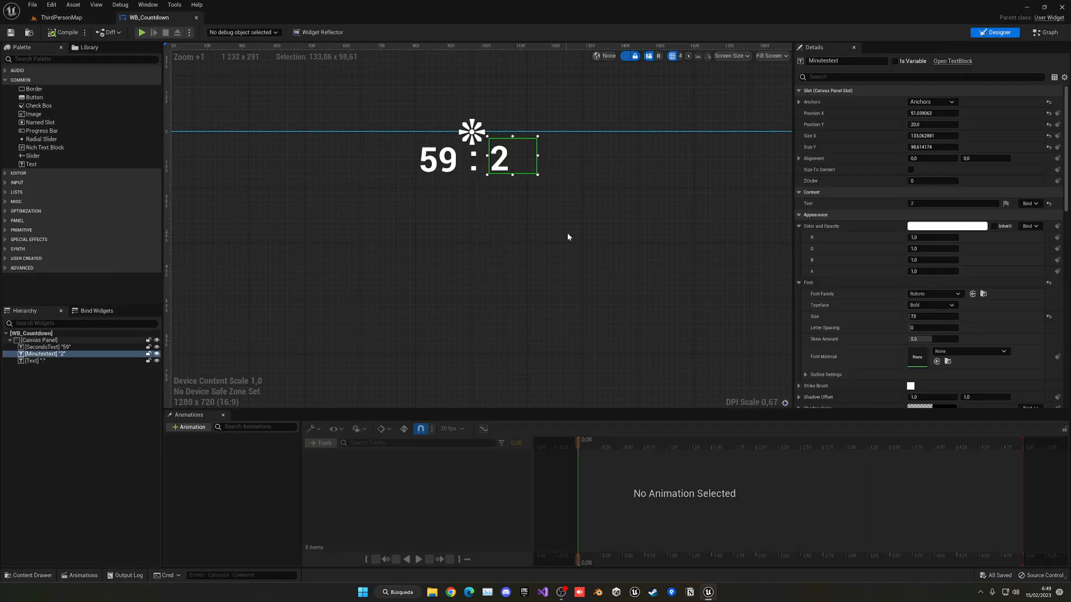
Step: In WB_Countdown's graph wire Event Tick into a Delay node of duration 1.0
click(1044, 33)
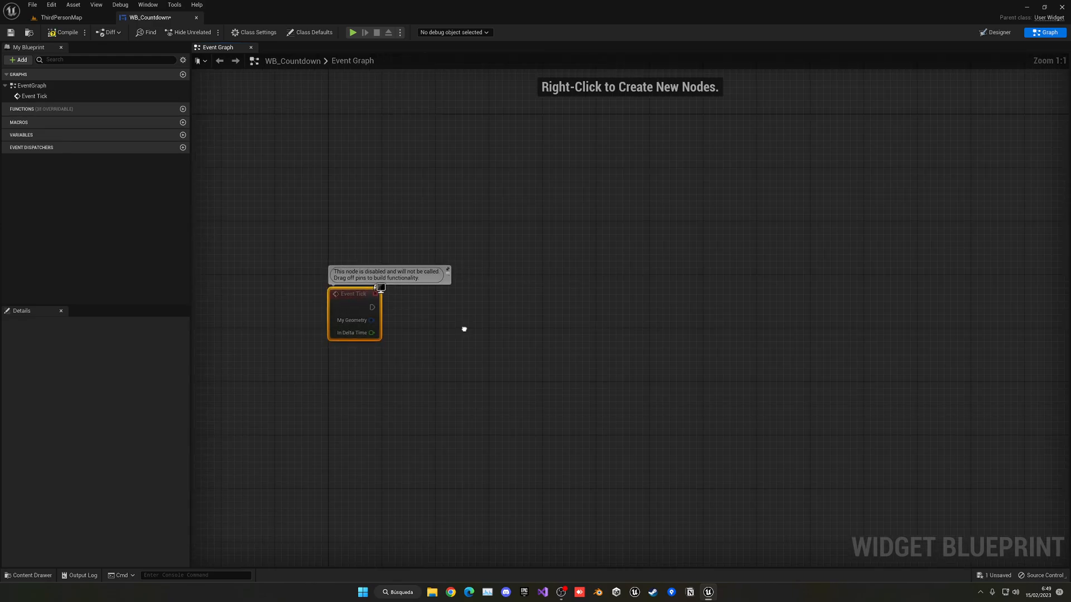
text(del)
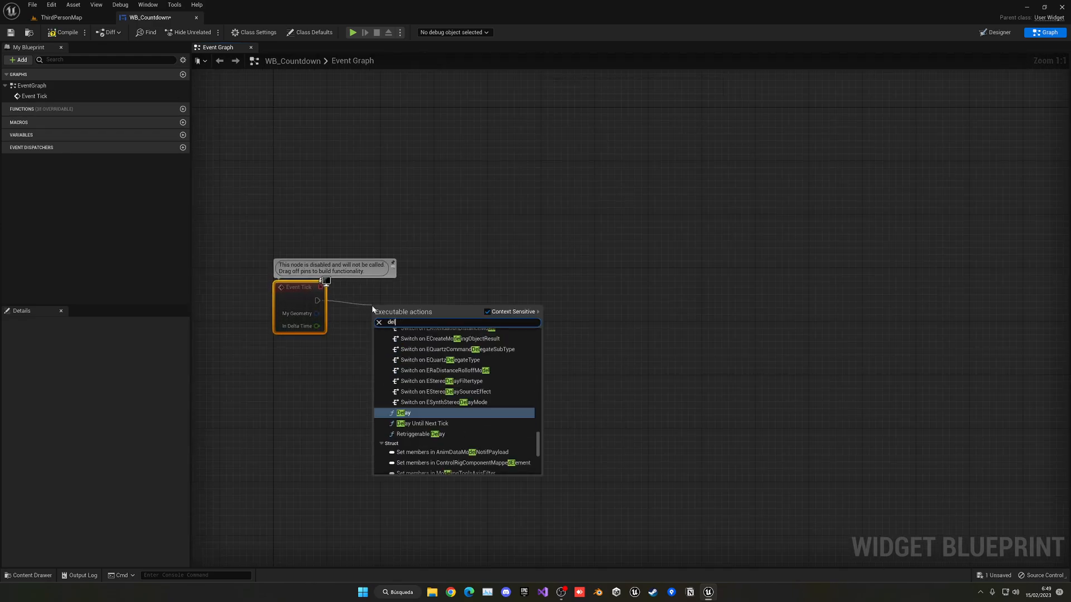
click(403, 413)
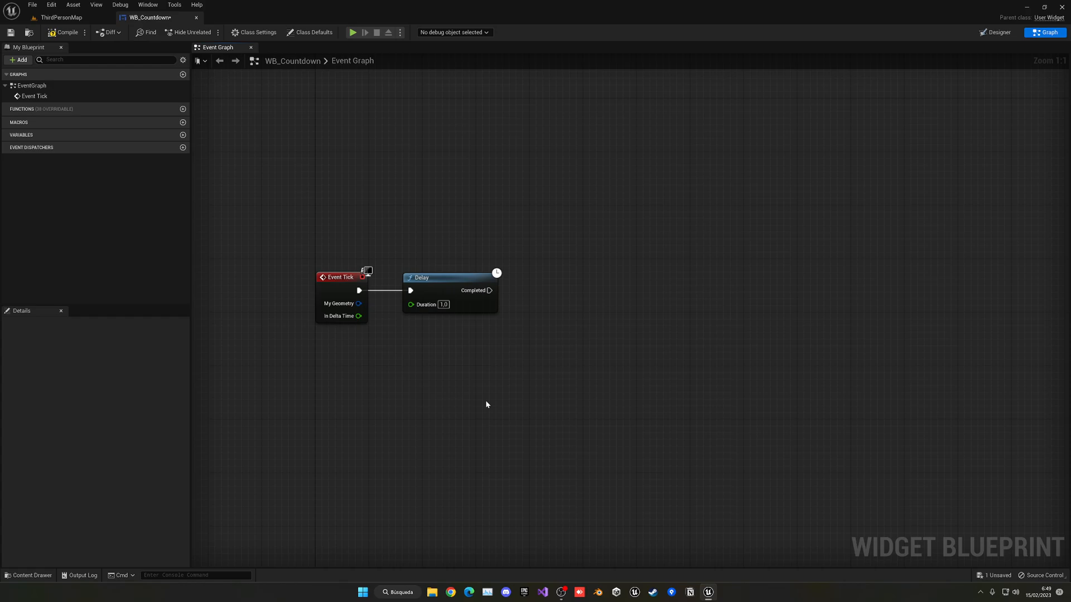
drag(488, 404, 520, 346)
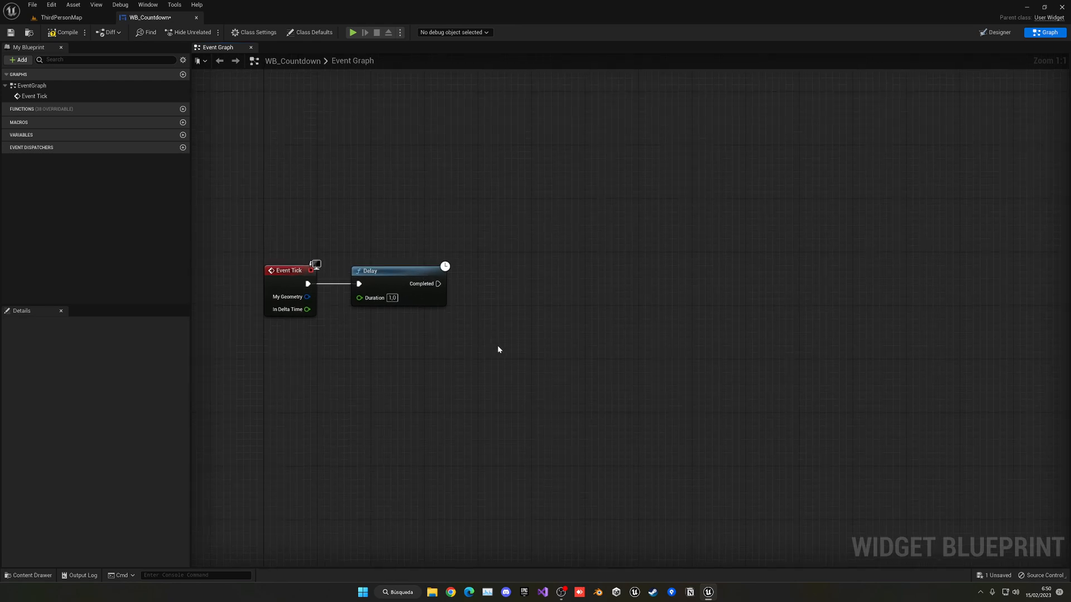
mouse_move(126, 258)
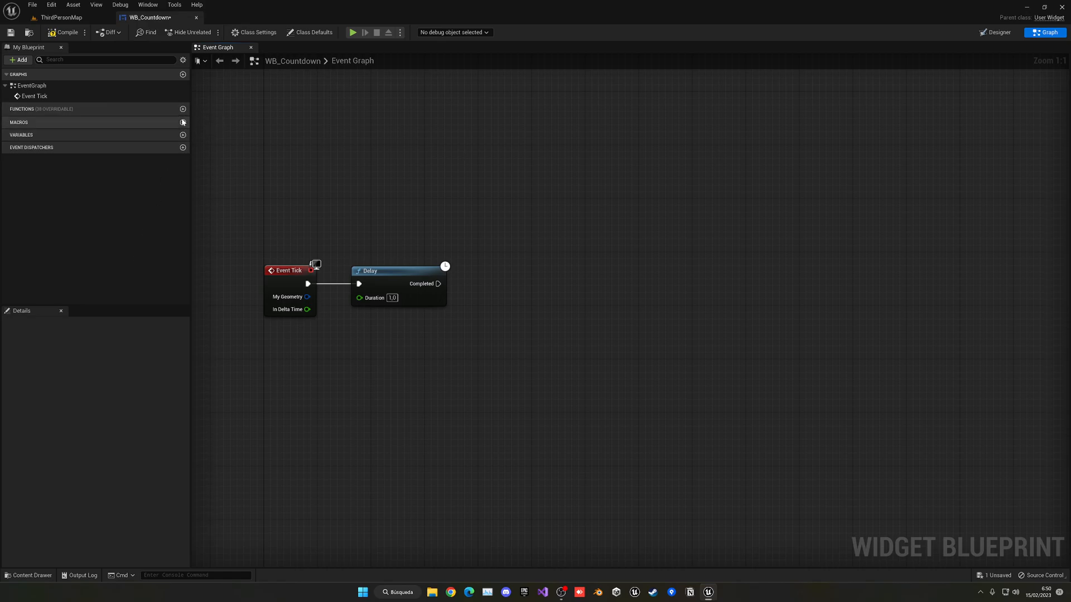
Step: Add a new blueprint function and name it seconds
click(182, 109)
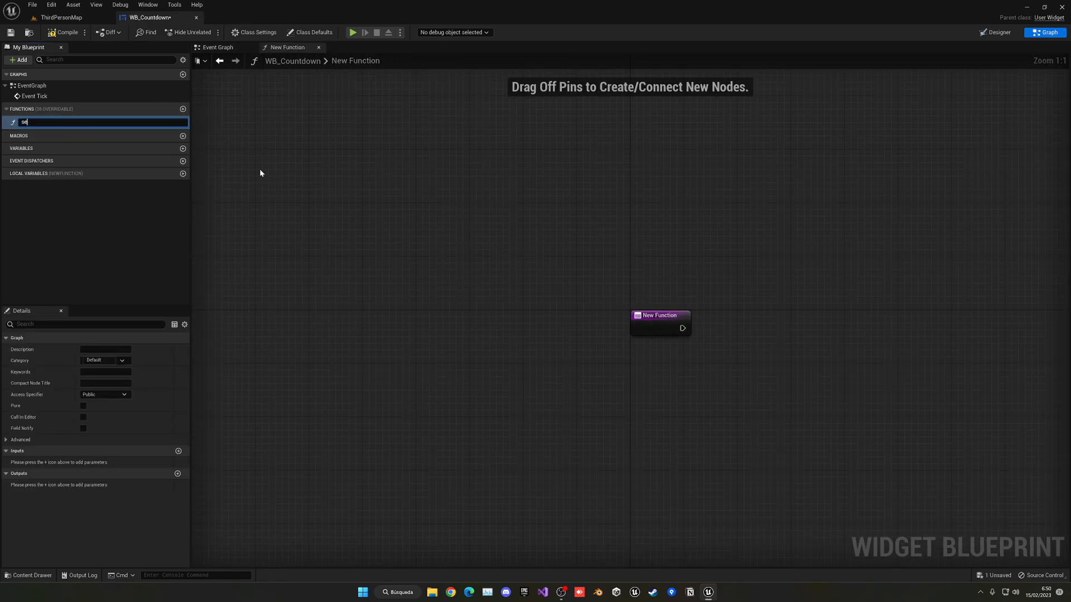
text(secod)
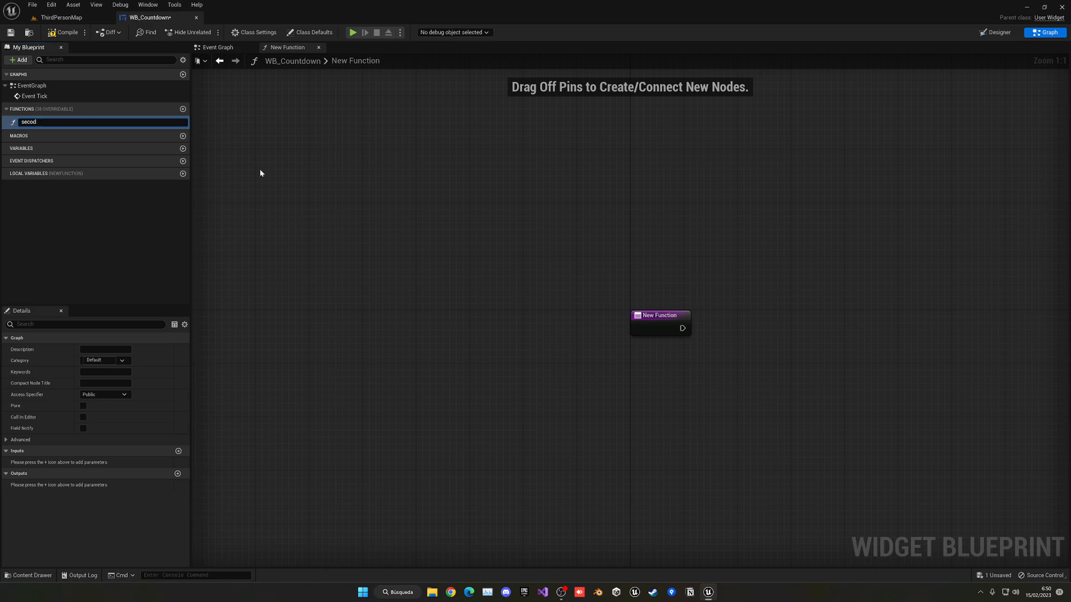
text(seconds)
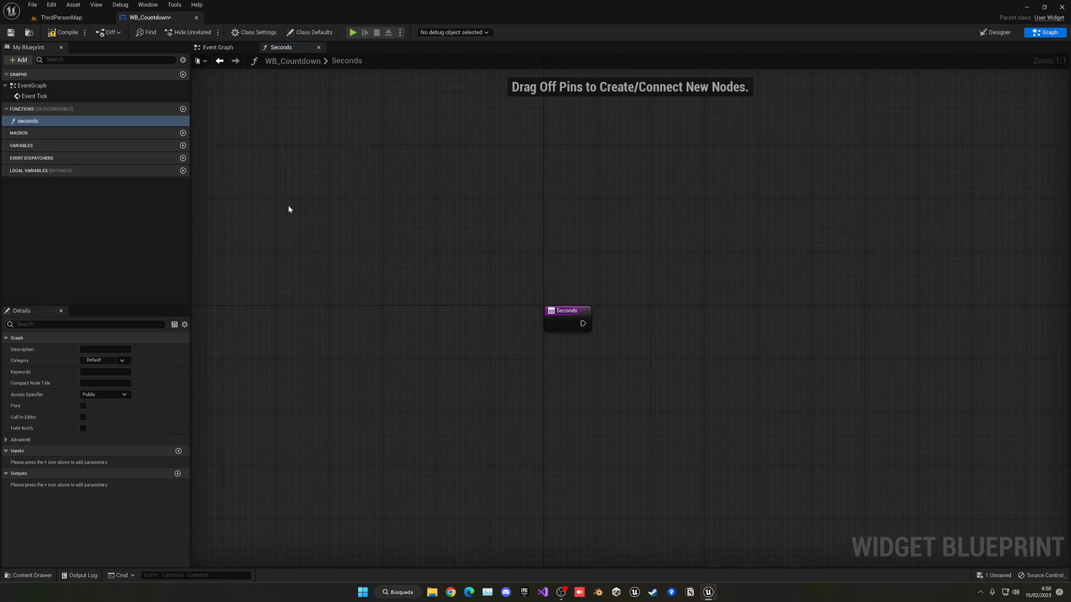
mouse_move(64, 32)
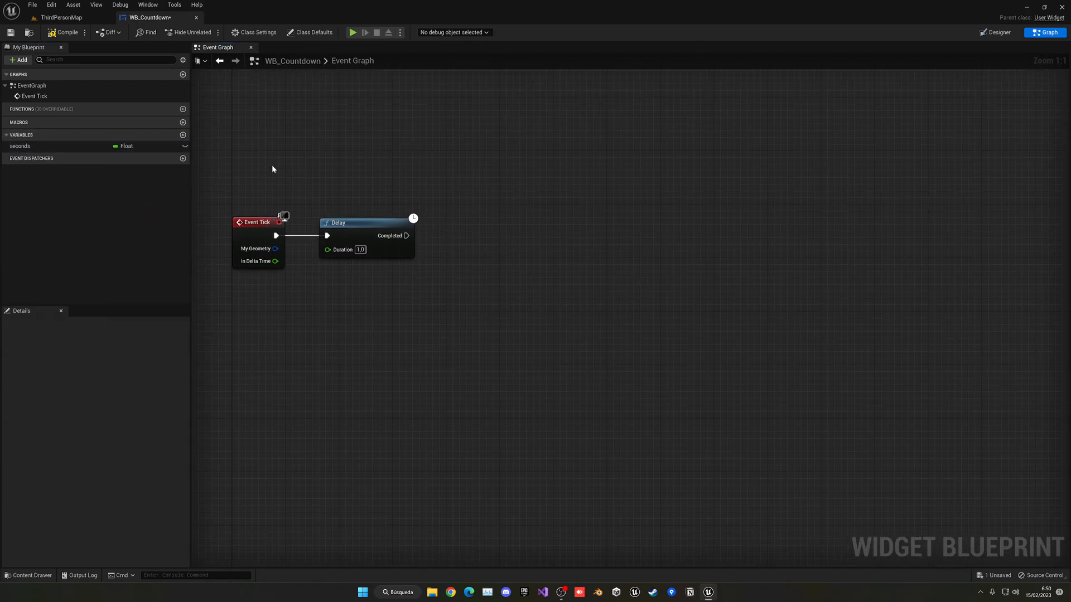
Step: Add float variables seconds and minutes and a Branch after the Delay's Completed pin
click(182, 135)
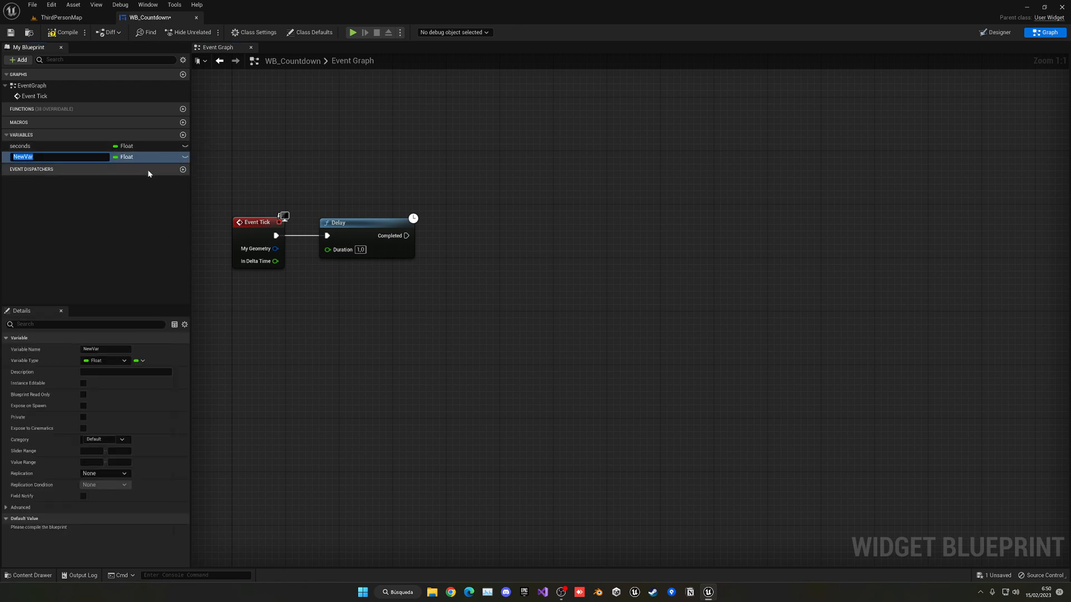
text(minutes)
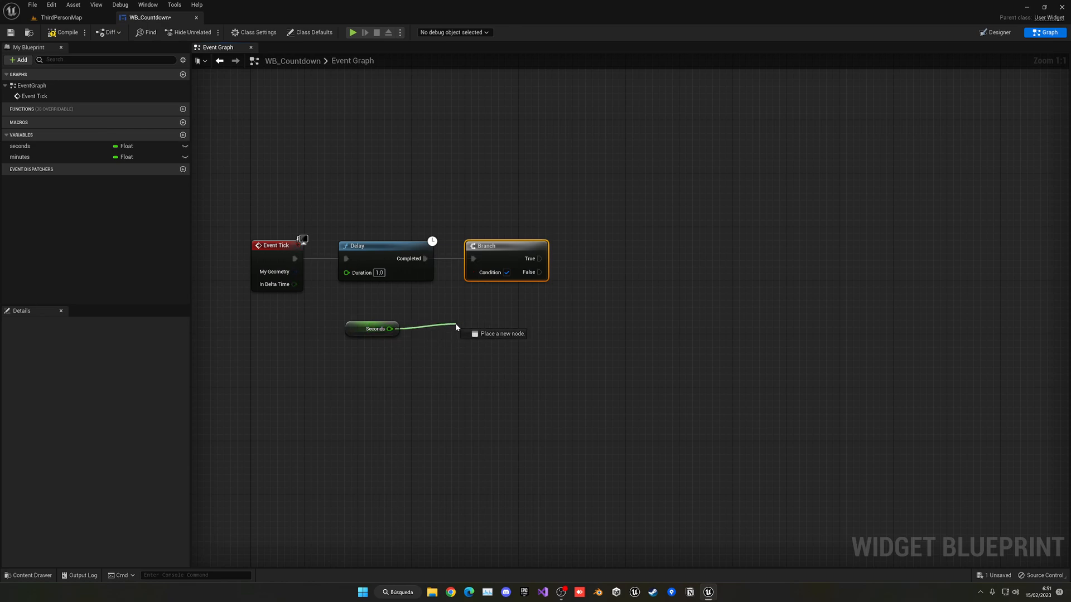
Step: Feed a Seconds <= 0.0 comparison into the Branch condition
click(502, 333)
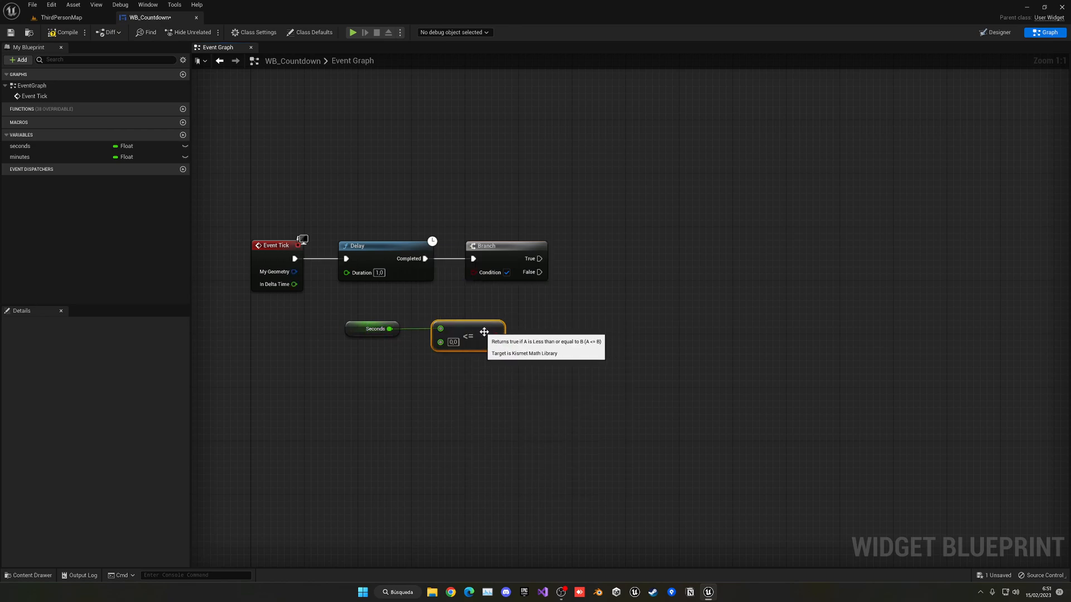
click(375, 328)
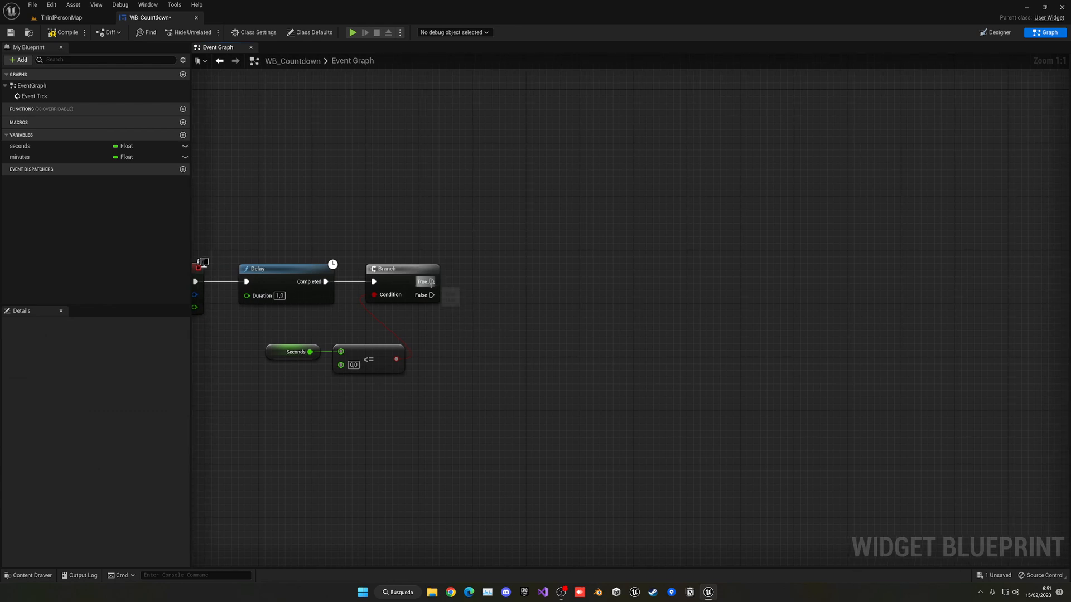
drag(433, 281, 504, 156)
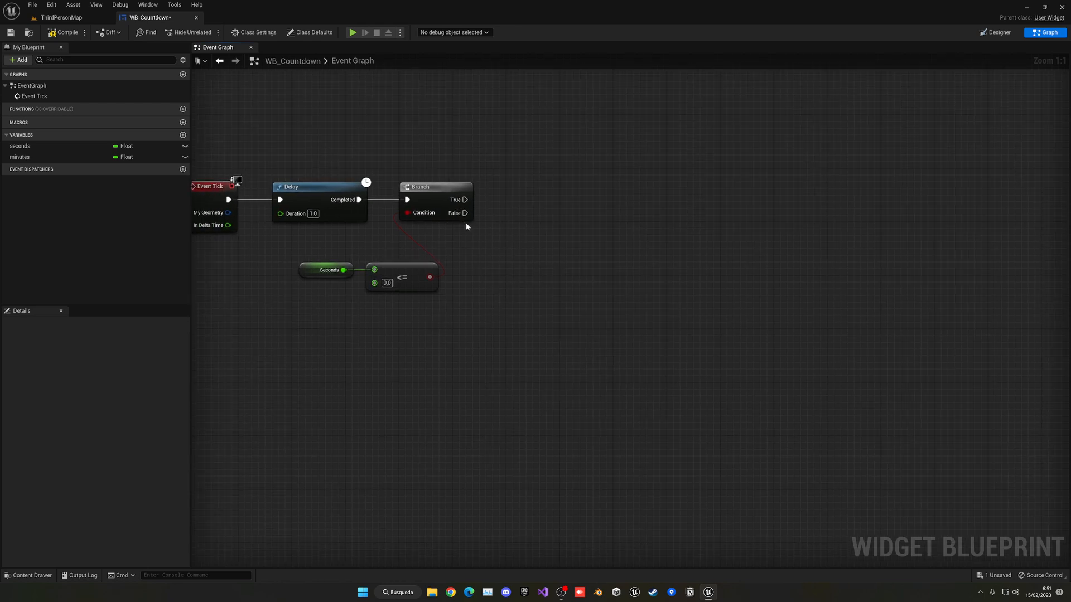
Step: Decrement Seconds on the Branch's False path
click(21, 145)
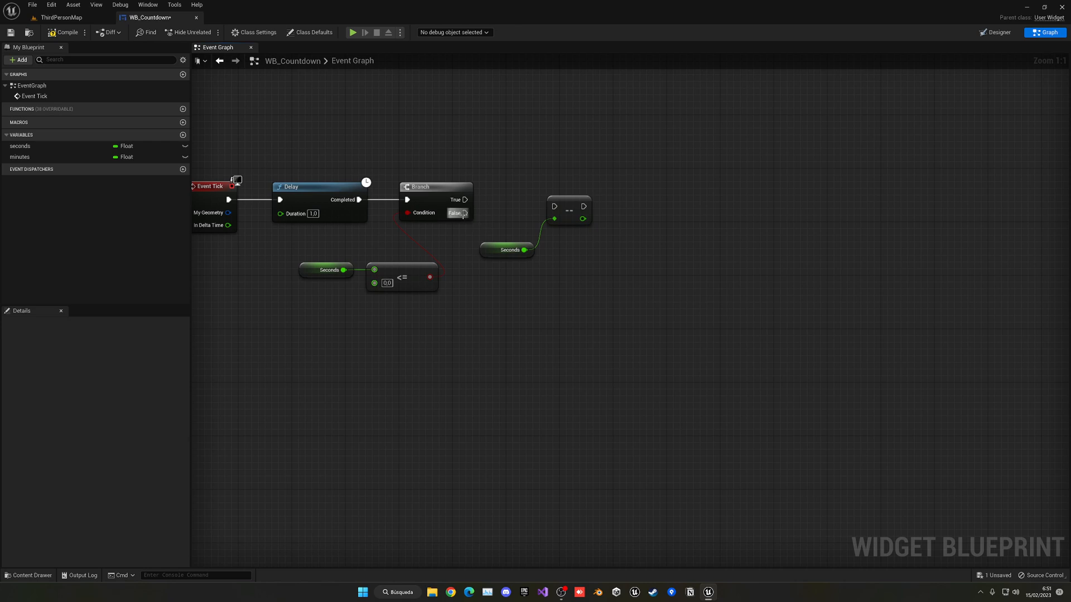
click(509, 243)
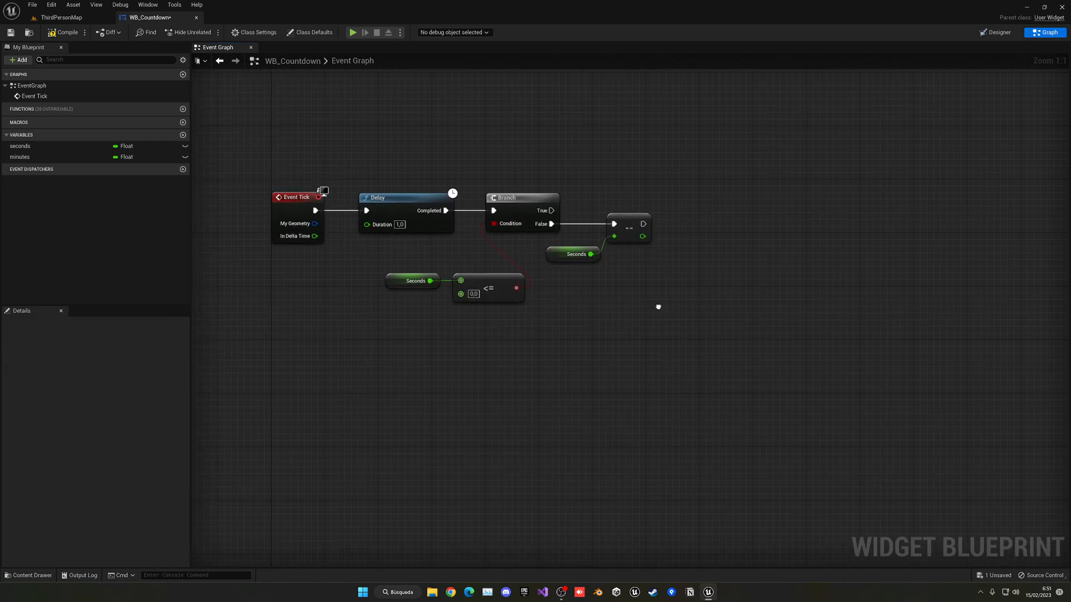
drag(658, 306, 558, 313)
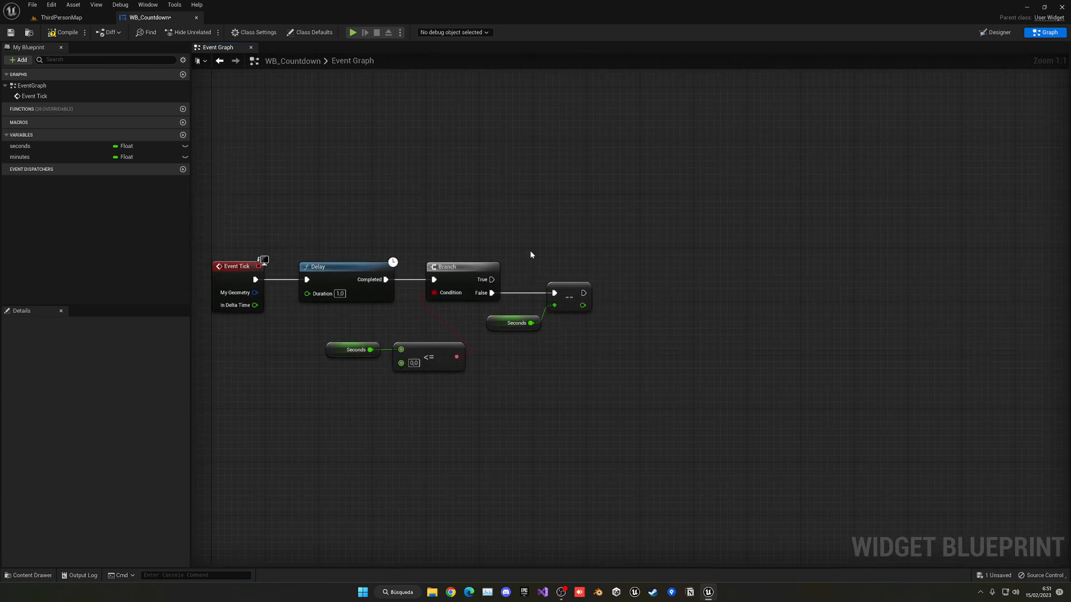
mouse_move(501, 244)
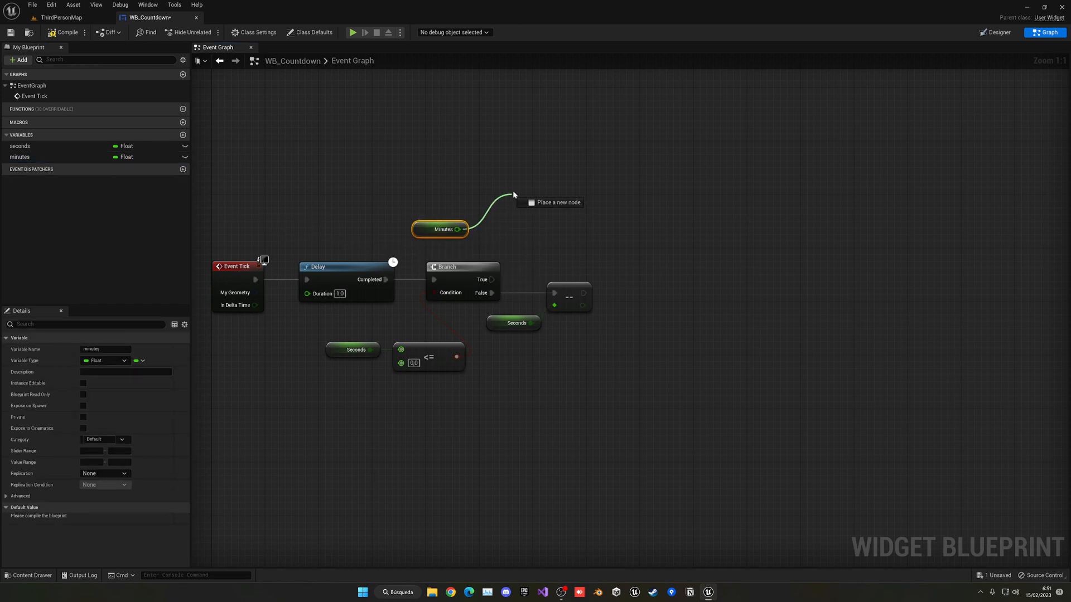
Step: Add a Branch testing Minutes <= 0, with Quit Game on the True path
text(bra)
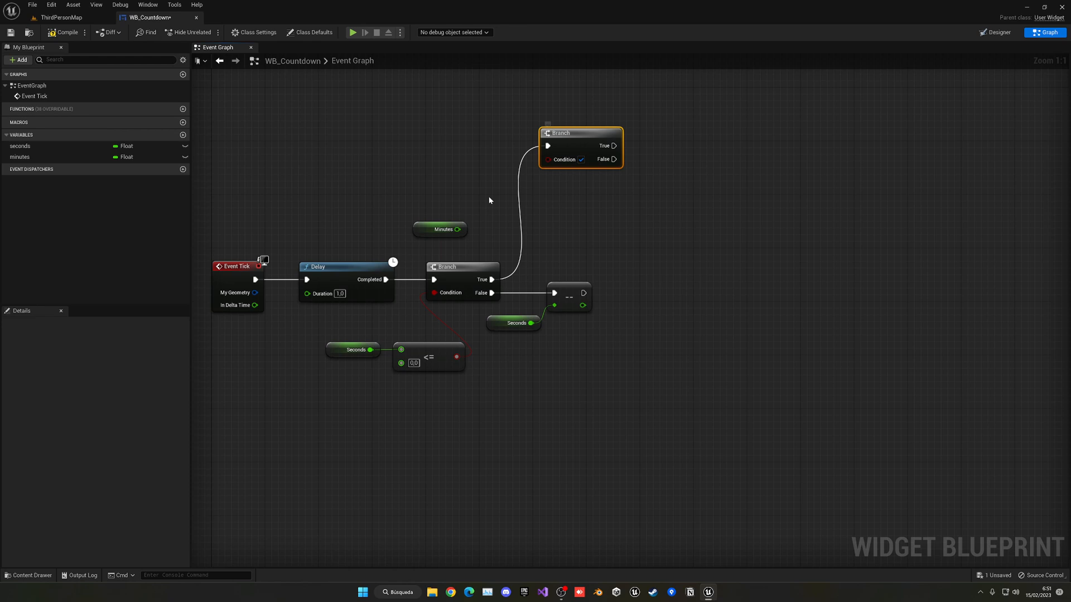
drag(464, 196, 506, 209)
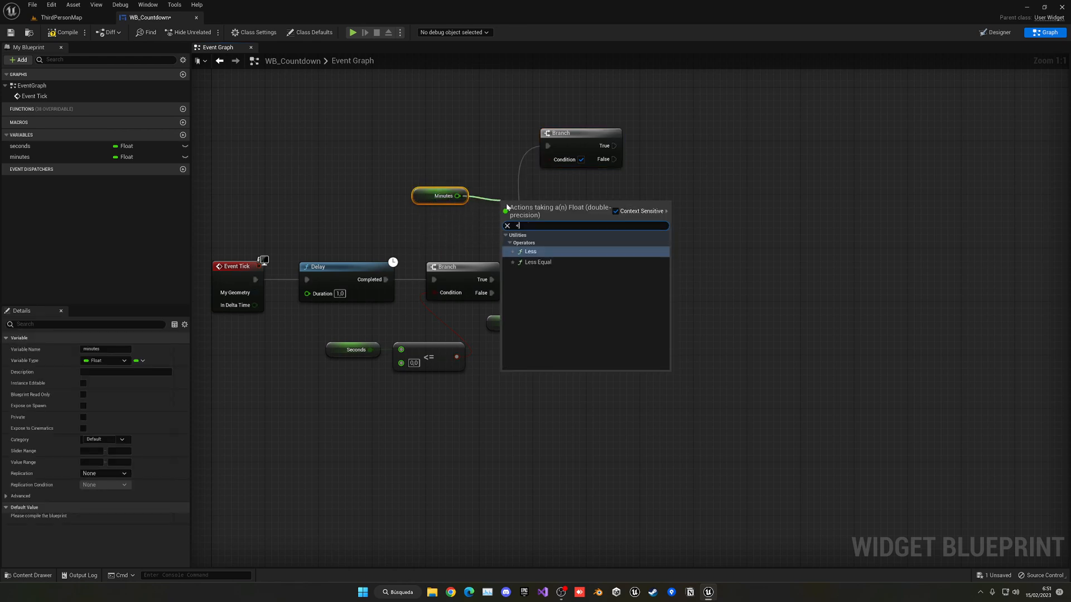
click(538, 261)
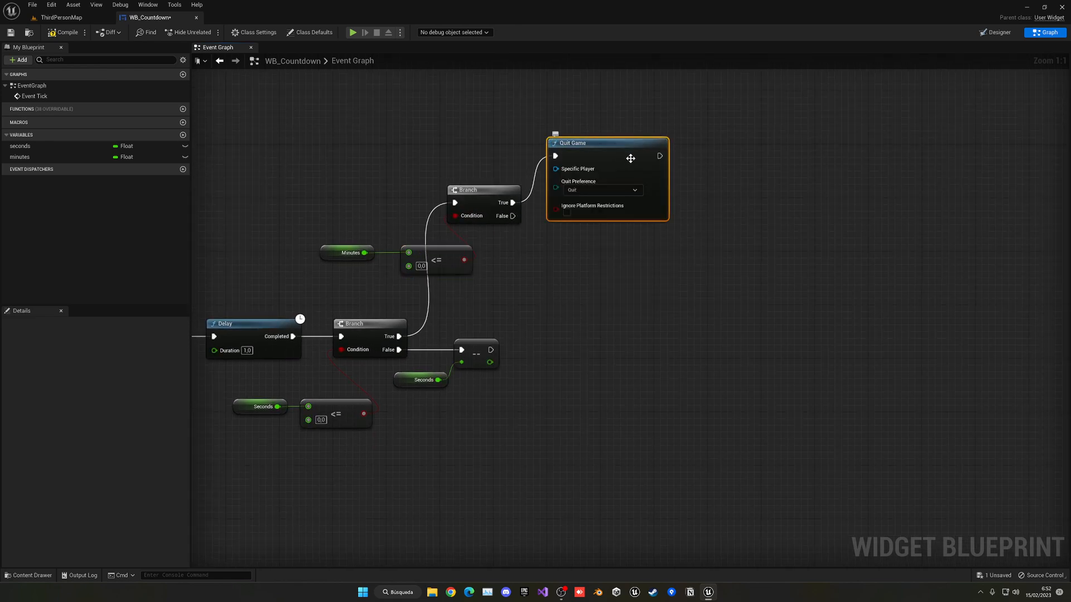
drag(630, 158, 527, 236)
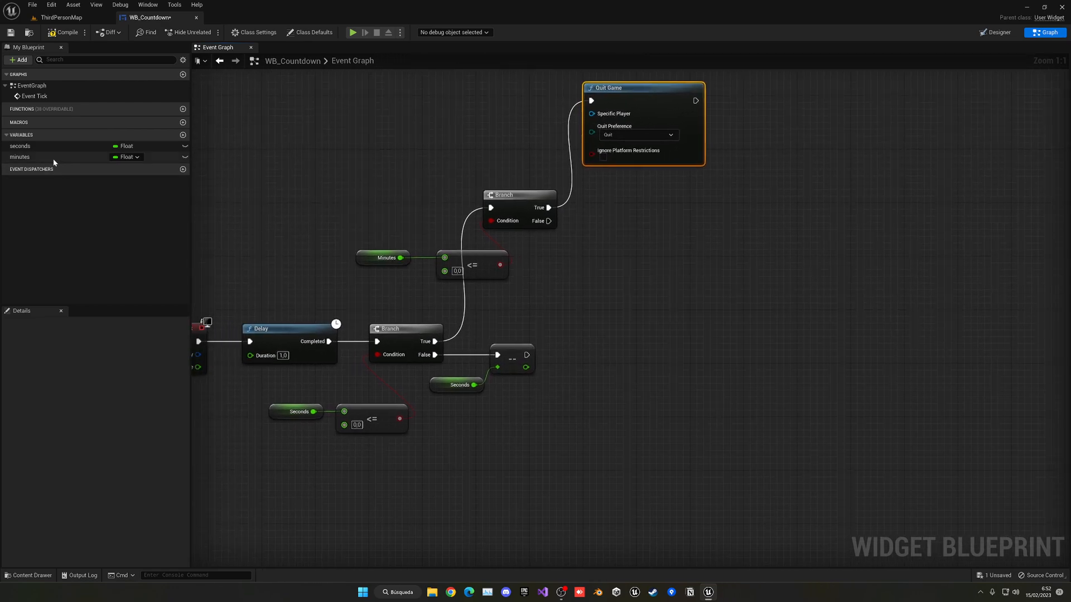
Step: On the False path decrement Minutes and set Seconds back to 59
click(570, 264)
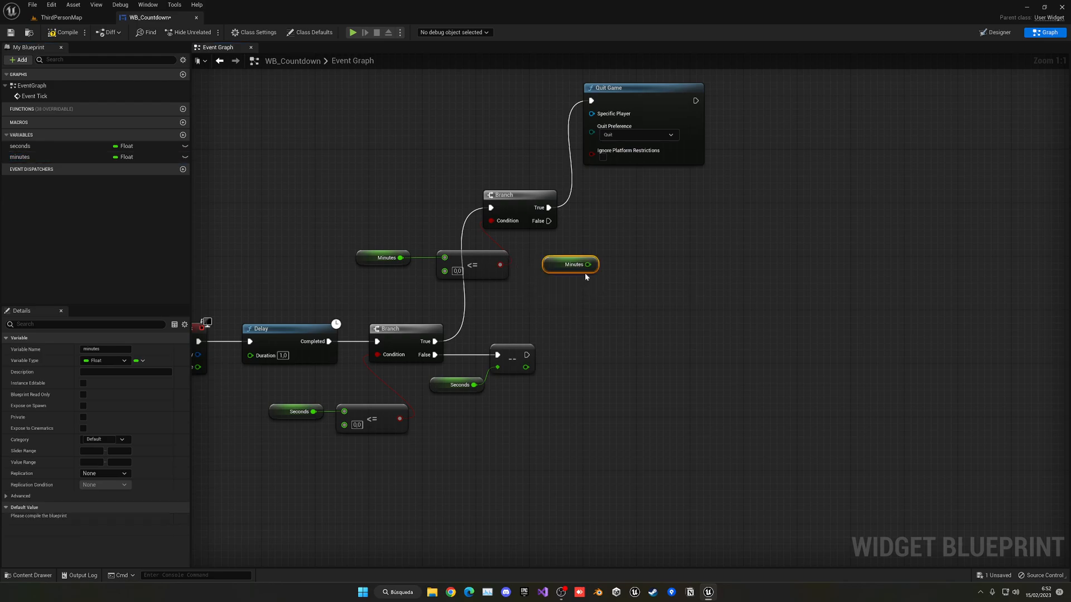
drag(586, 264, 599, 226)
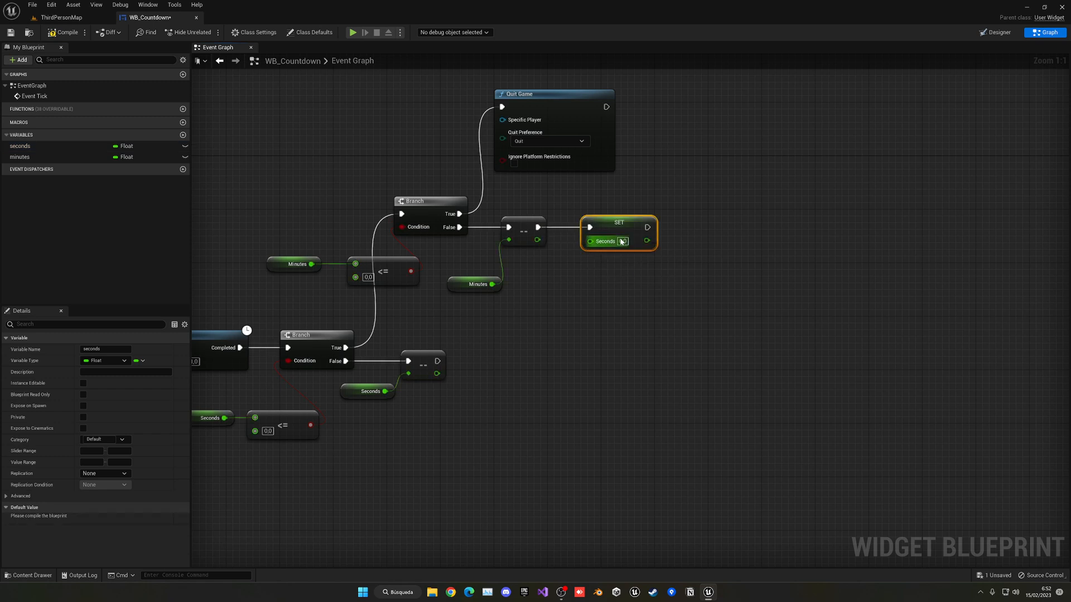
text(89.0)
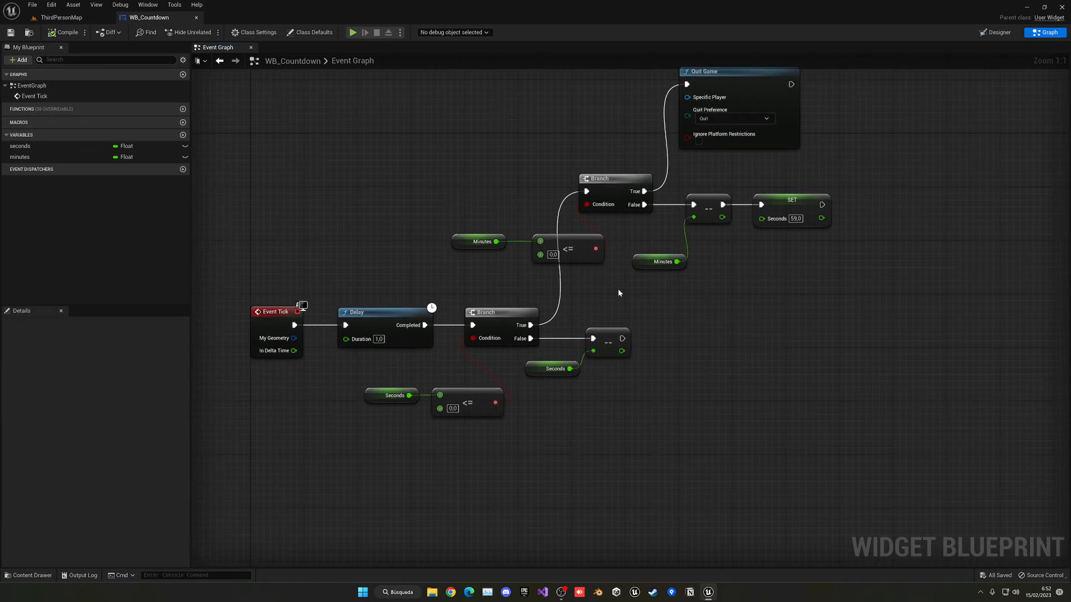
drag(618, 293, 631, 288)
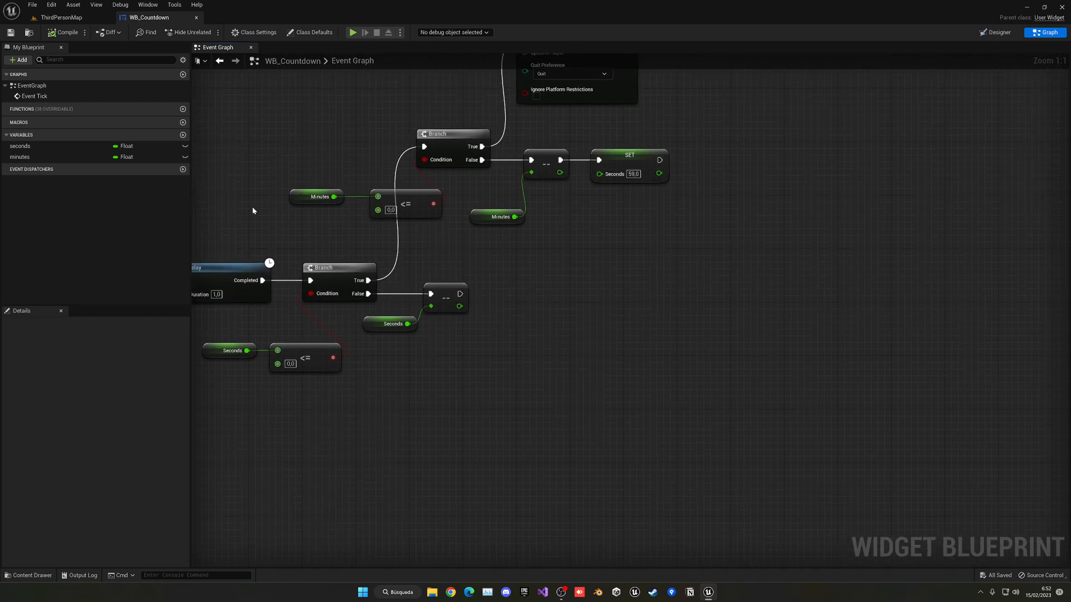
mouse_move(996, 33)
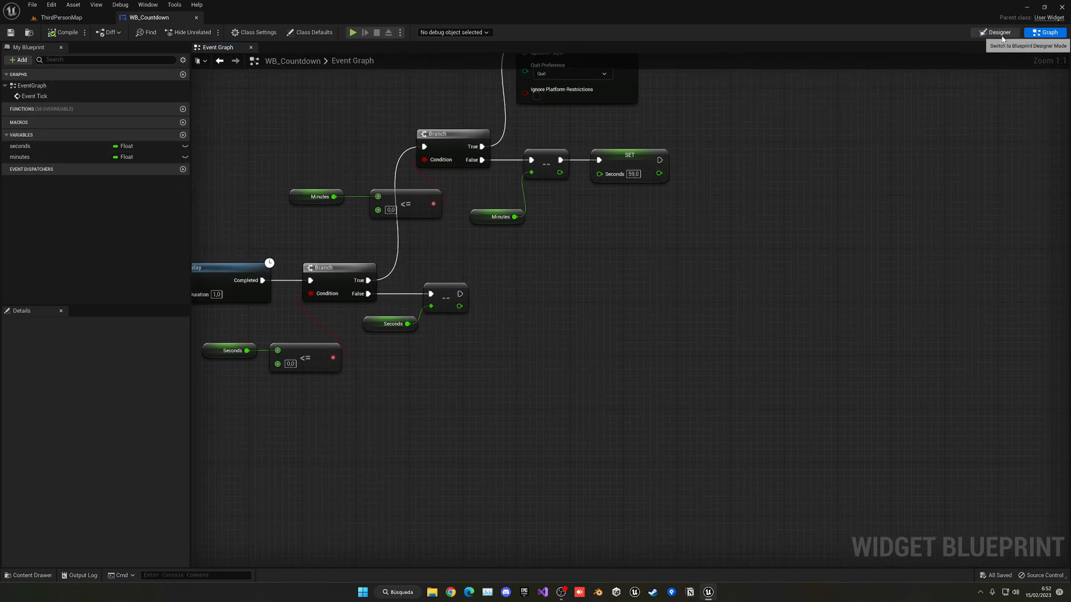
Step: Mark the minutes text widget as Is Variable in the Designer and return to the graph
click(994, 32)
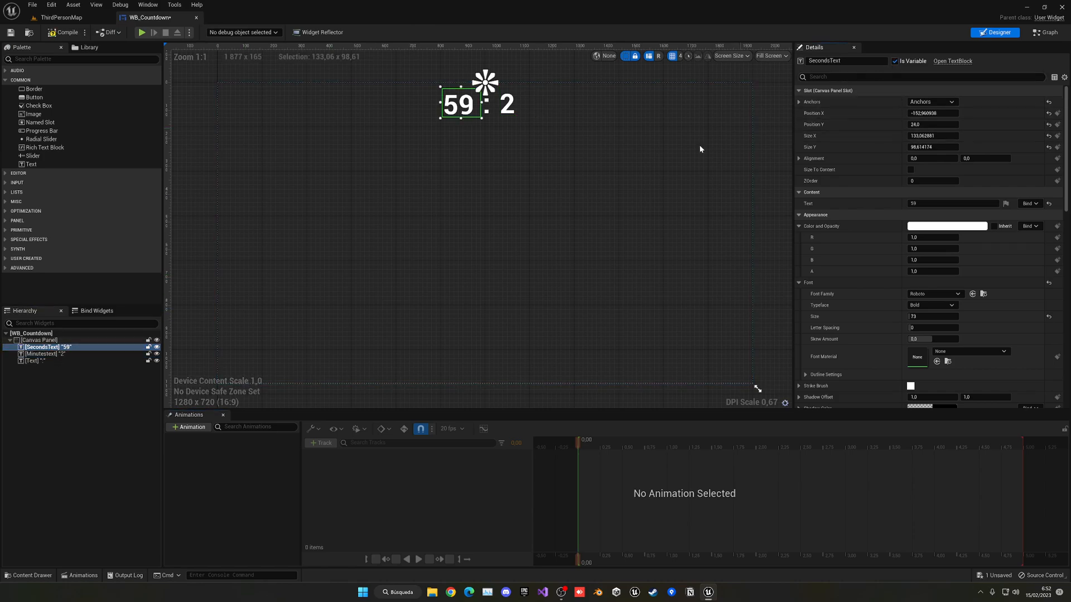
click(44, 354)
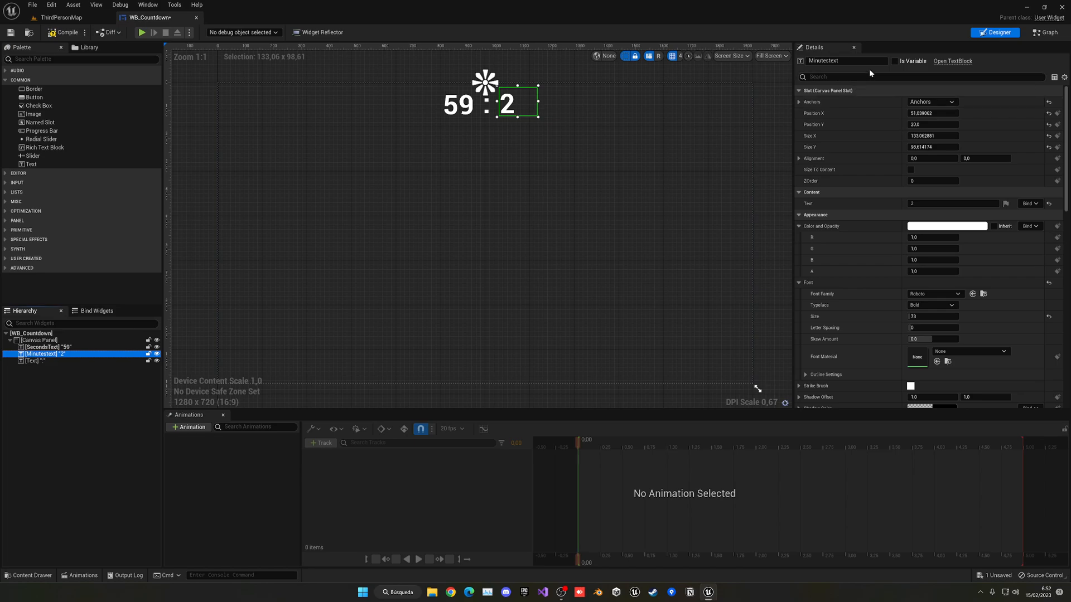
click(895, 60)
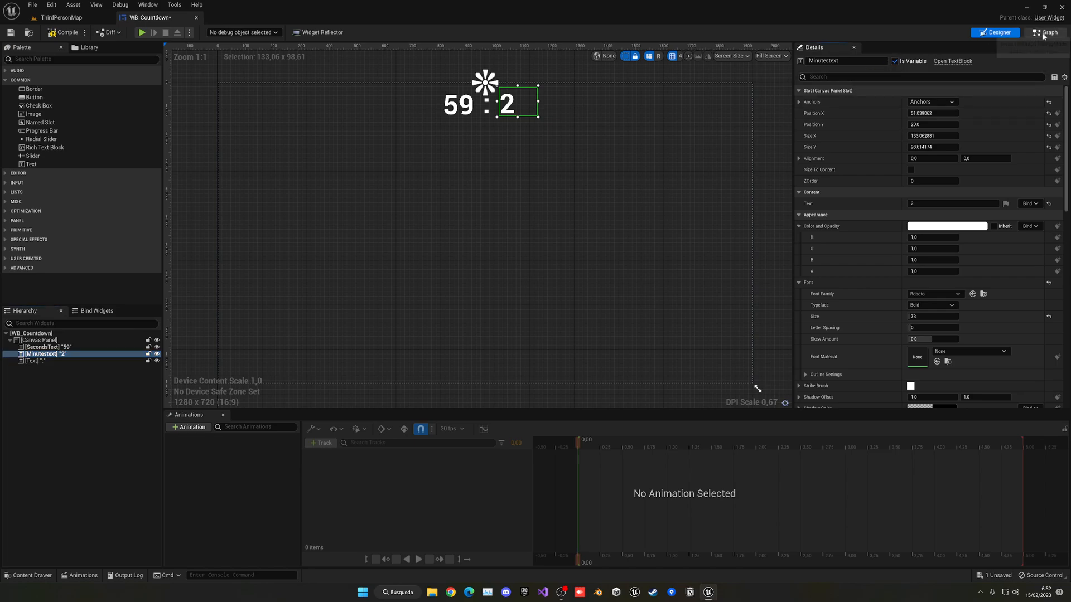
click(1044, 32)
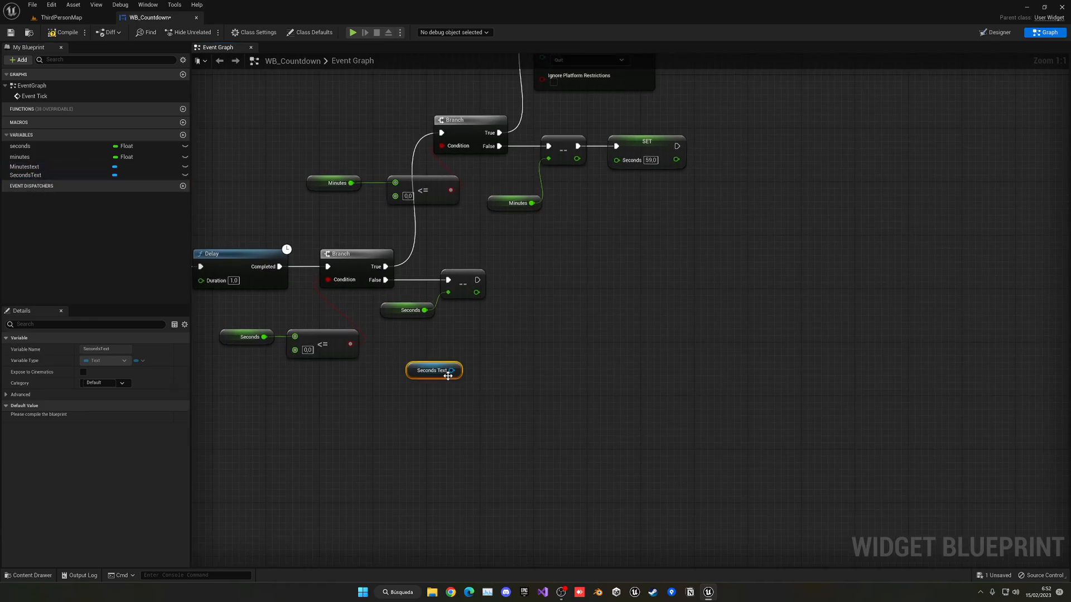
Step: Write the Seconds value into SecondsText with a SetText (Text) node
drag(451, 370, 499, 321)
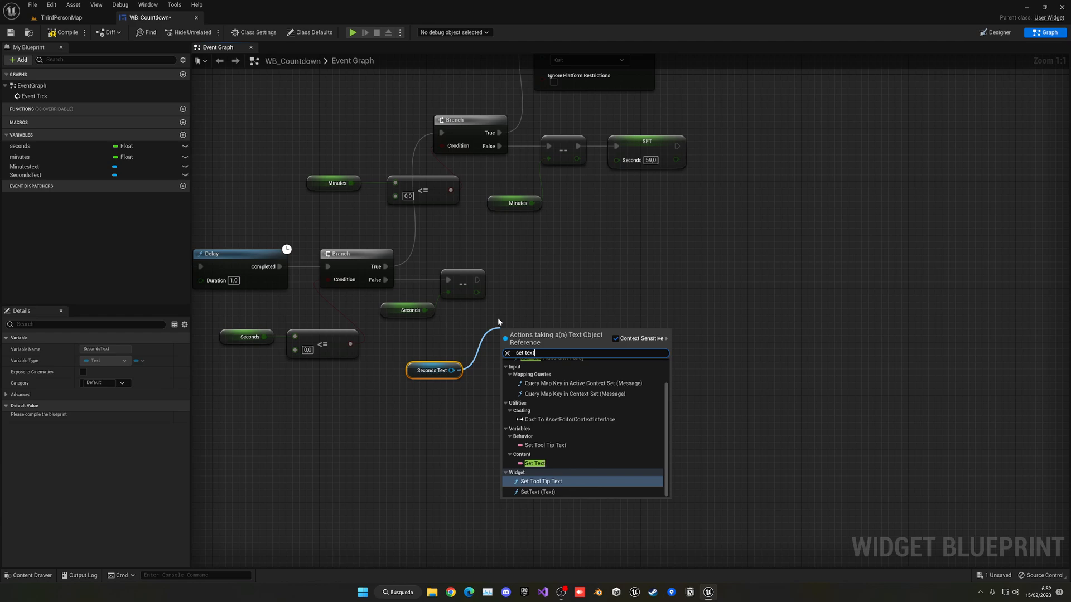
mouse_move(547, 482)
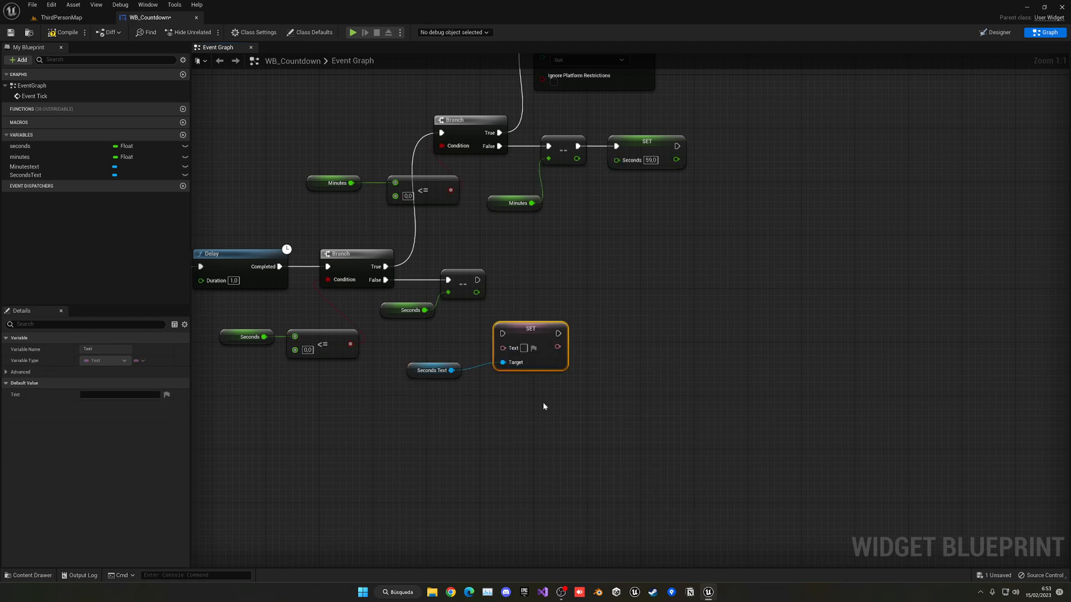
text(set)
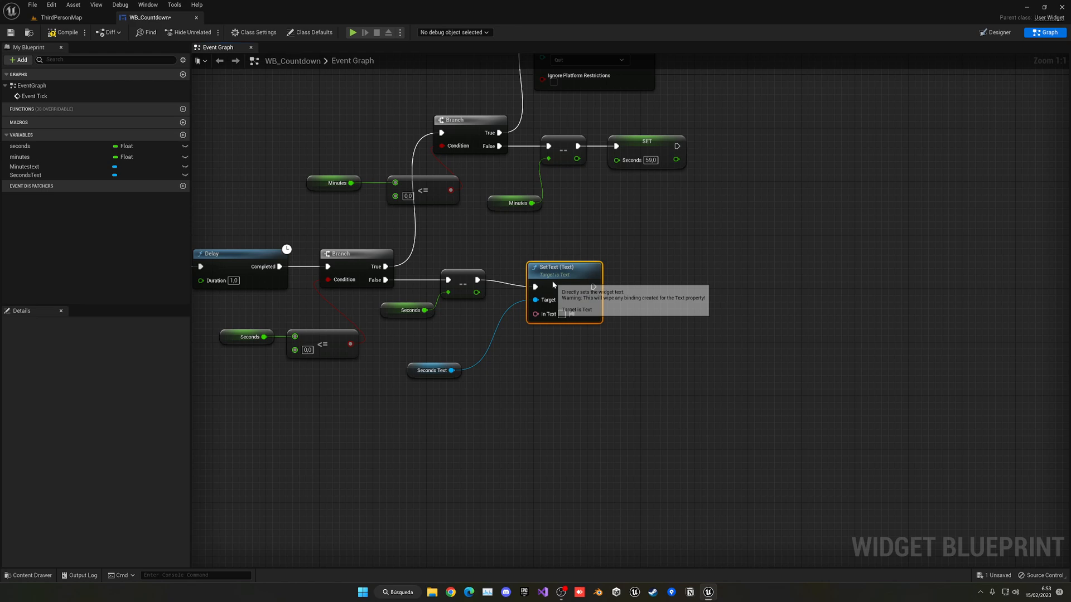
drag(433, 371, 487, 337)
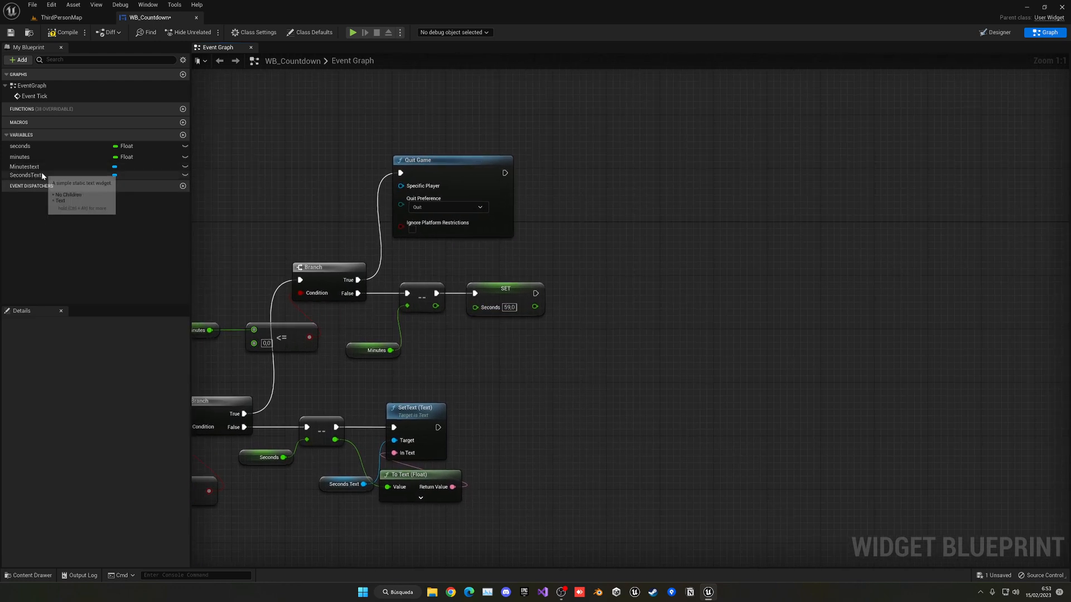
click(25, 175)
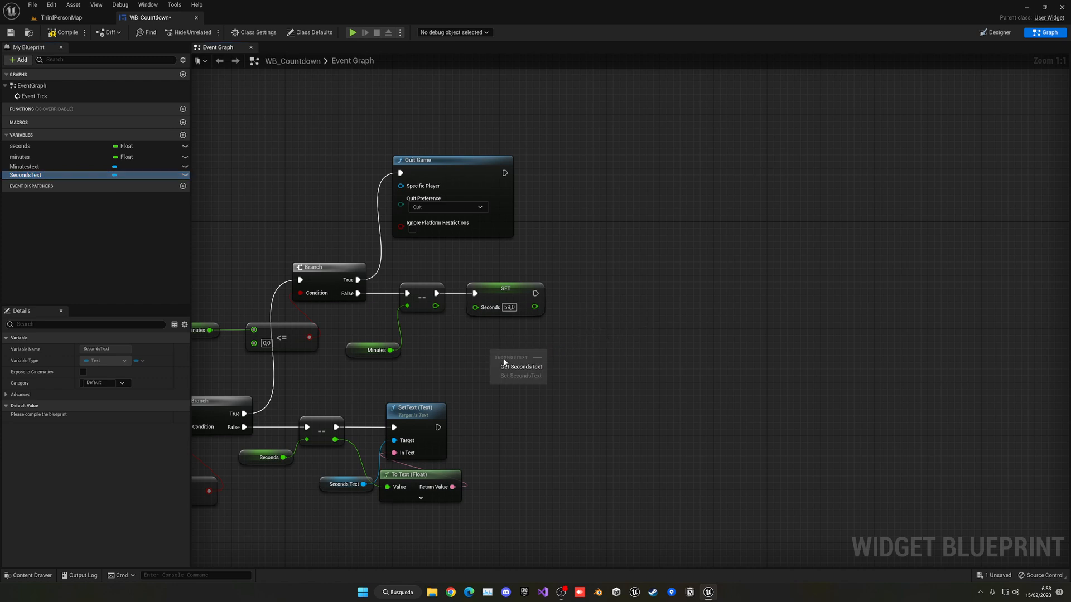
drag(531, 357, 564, 338)
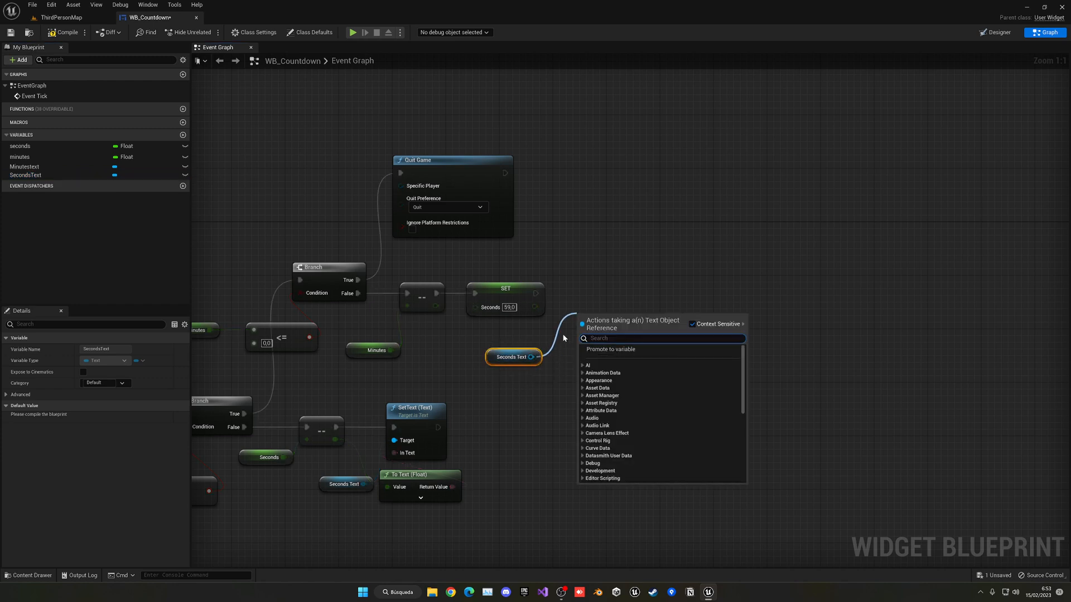
Step: Add a second SetText call and target the Minutestext widget for the minutes value
text(set etx)
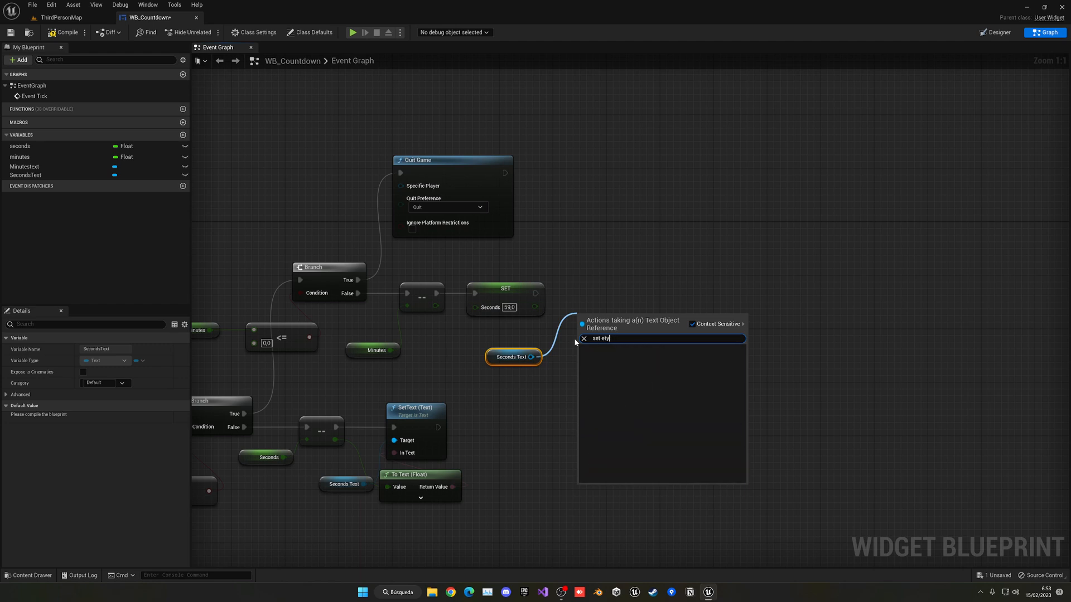
text(set text)
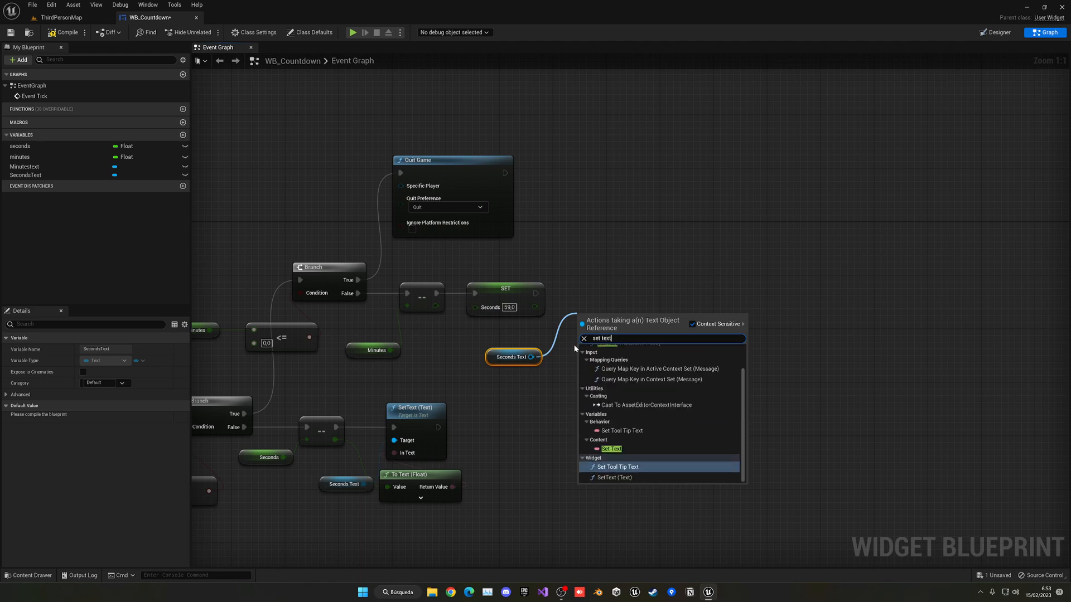
click(611, 449)
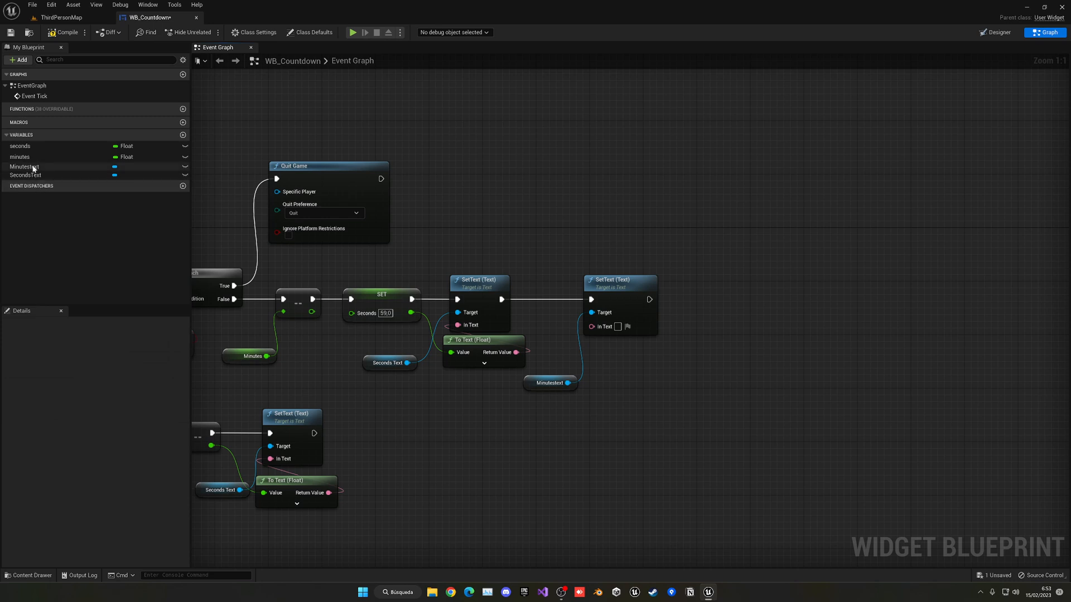
click(615, 356)
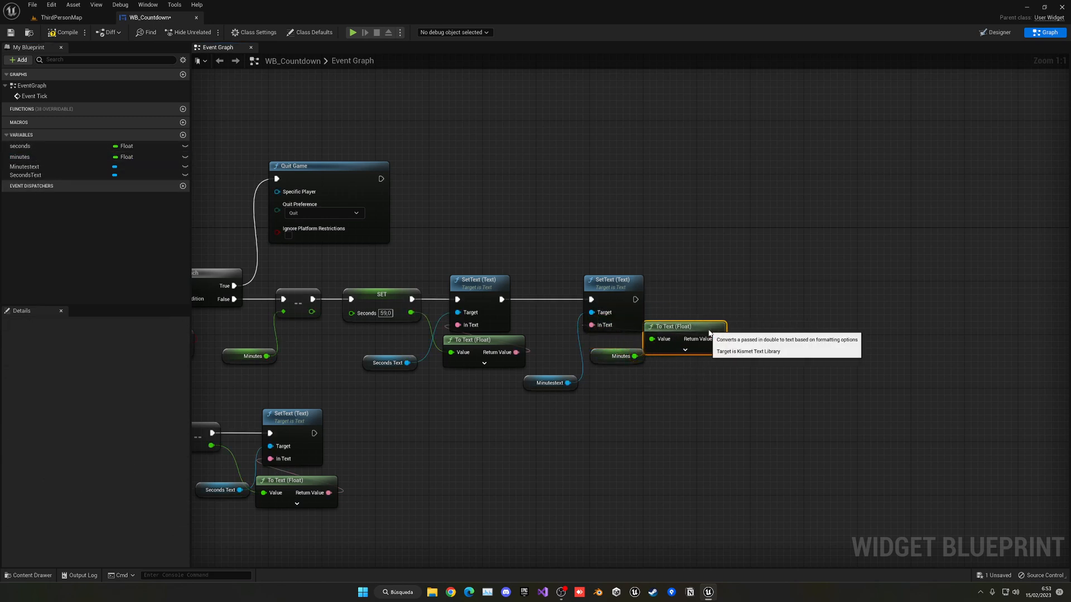
scroll(down, 3)
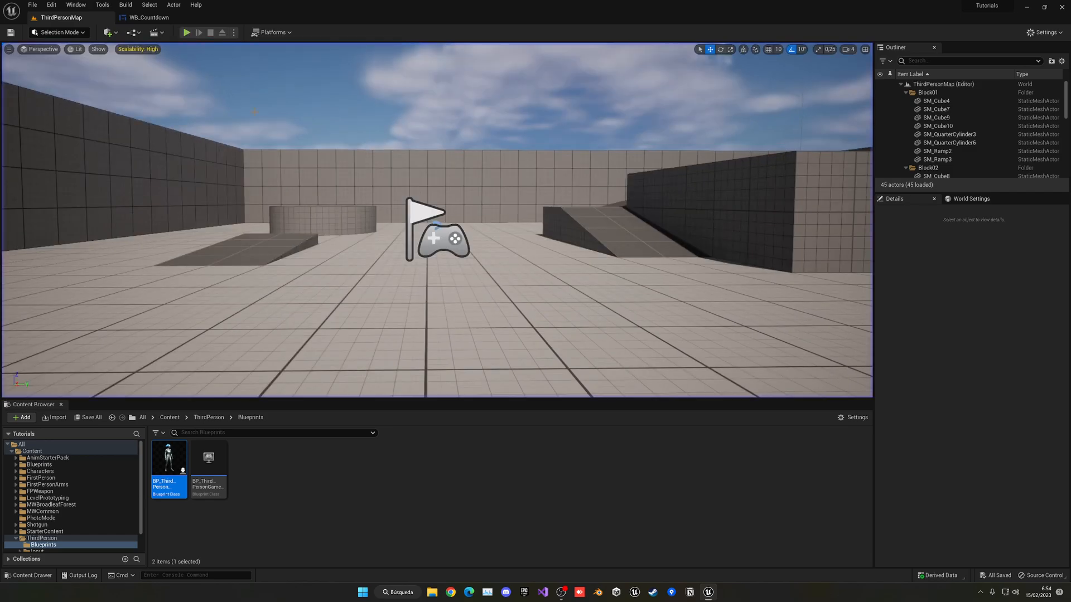
Step: Default minutes to 20 and seconds to 59.0, then switch to the ThirdPersonMap level
click(148, 17)
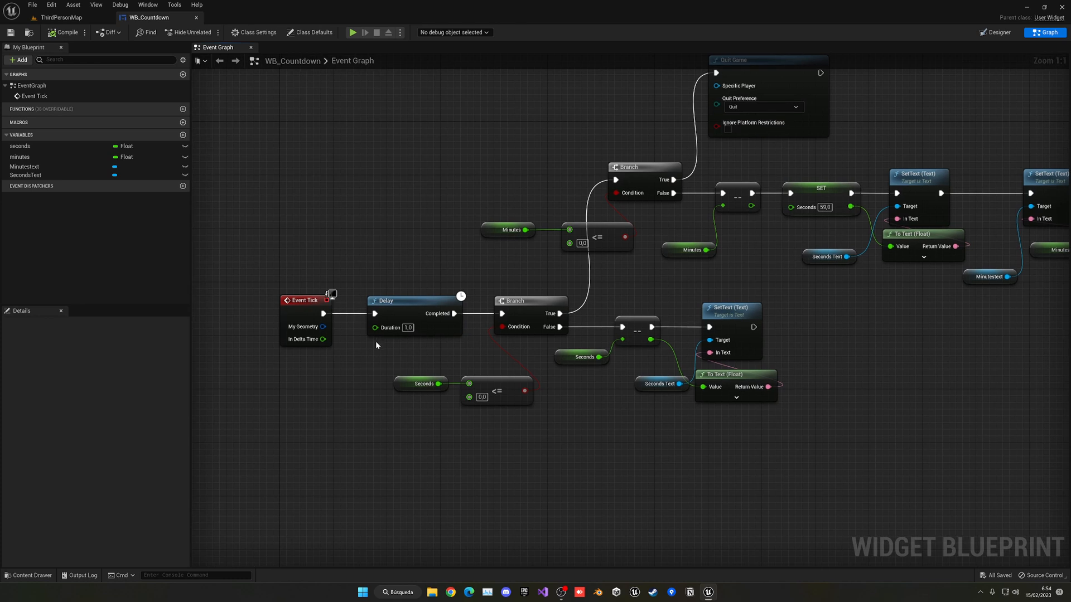
click(20, 156)
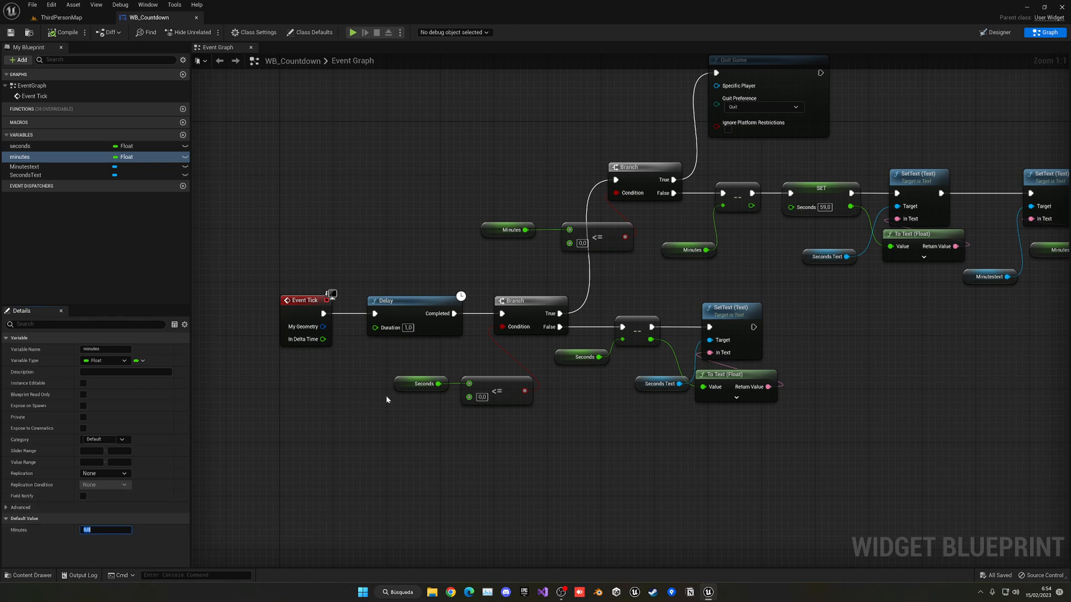
text(20)
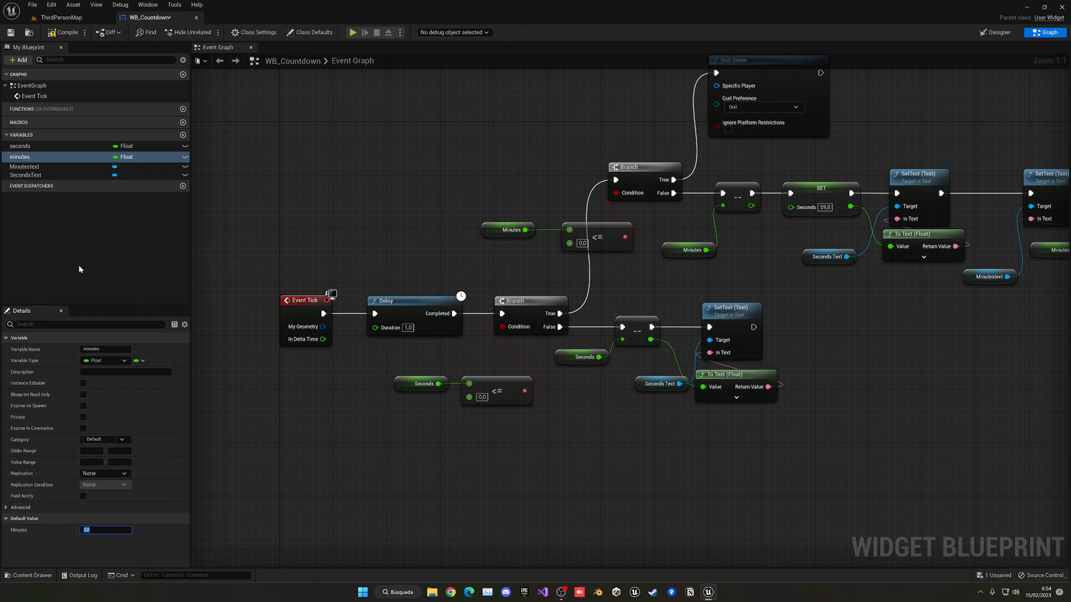
click(20, 145)
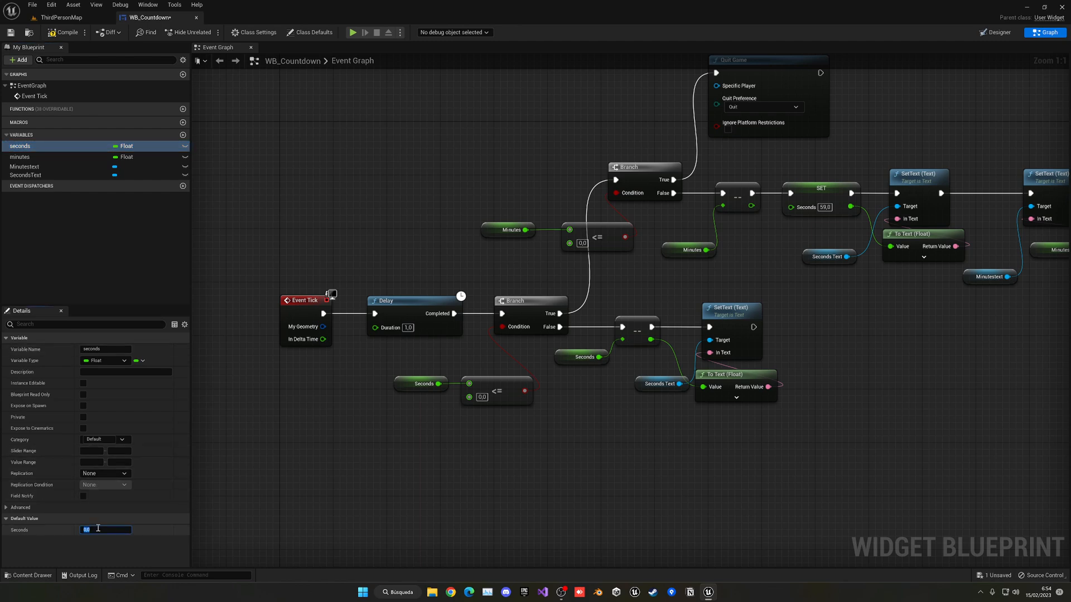
text(59,0)
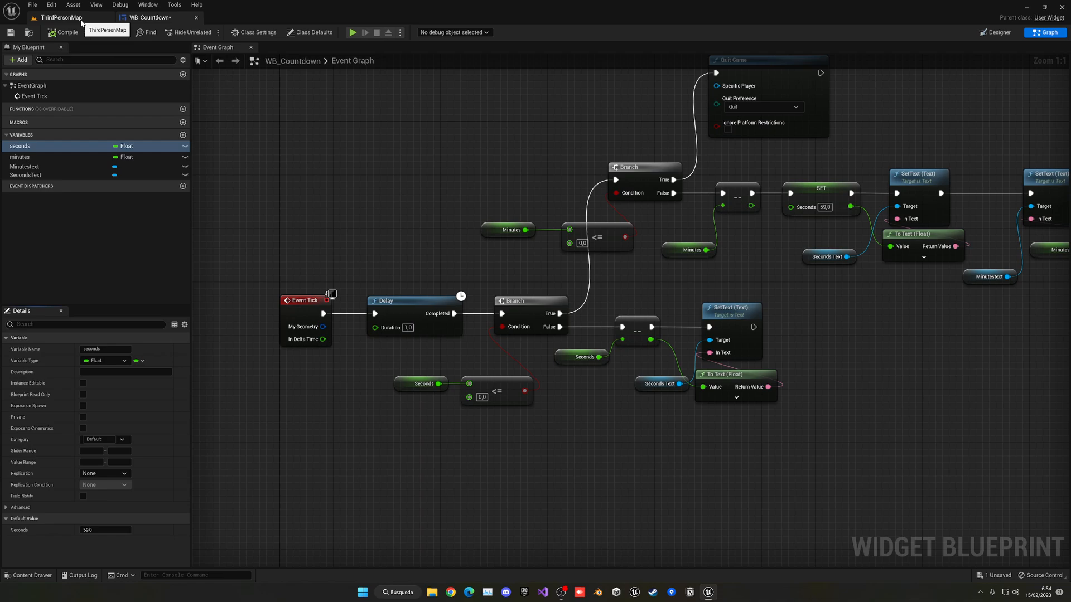
click(61, 17)
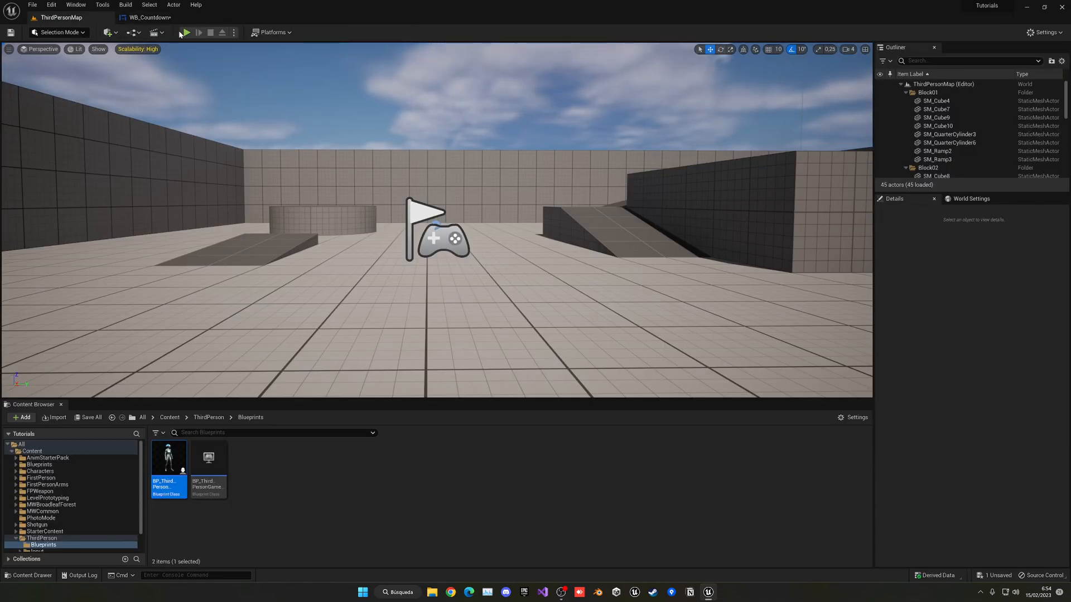
Step: Play the level to watch the countdown, adjust the blueprint, and verify the minute rollover
click(183, 32)
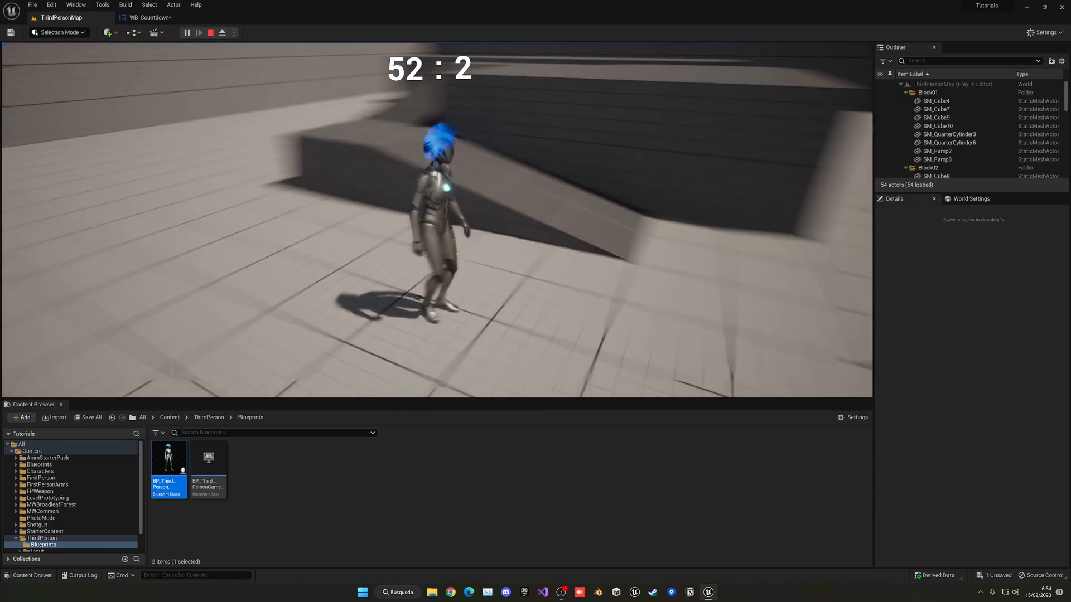
click(152, 16)
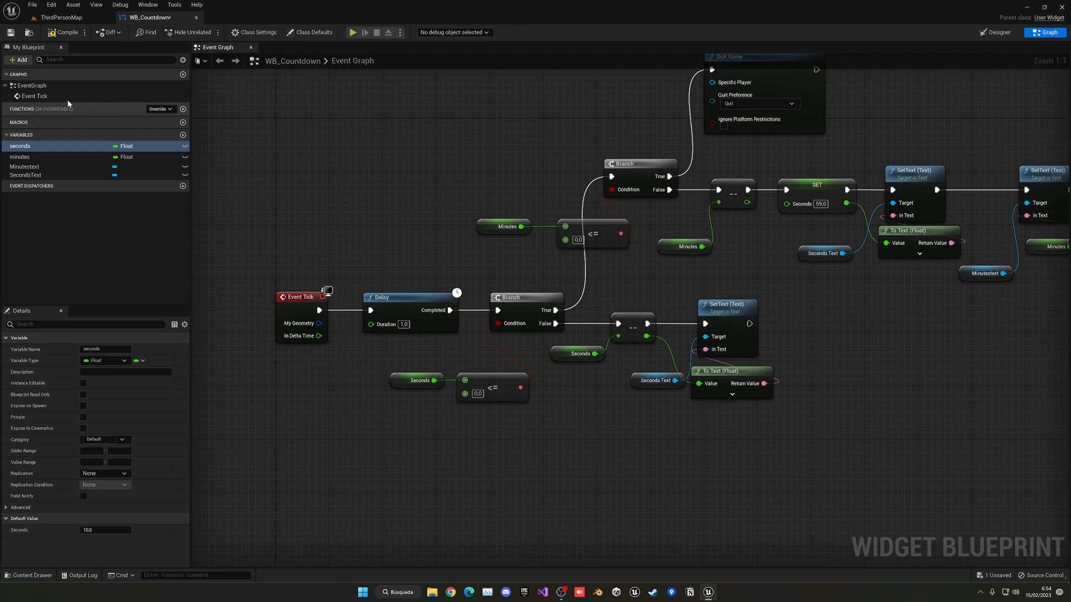
click(354, 33)
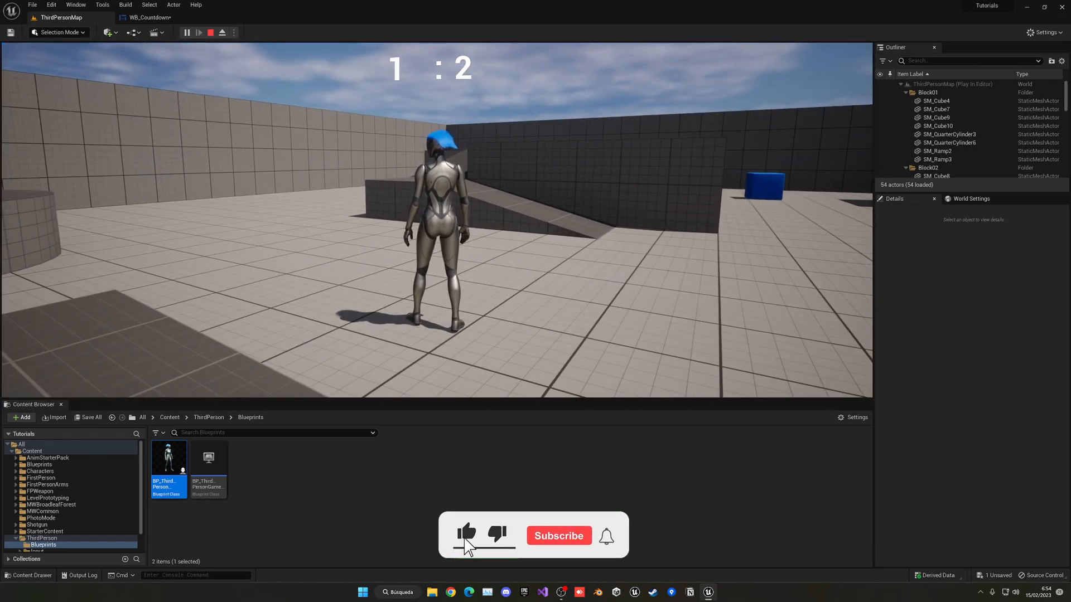
click(558, 536)
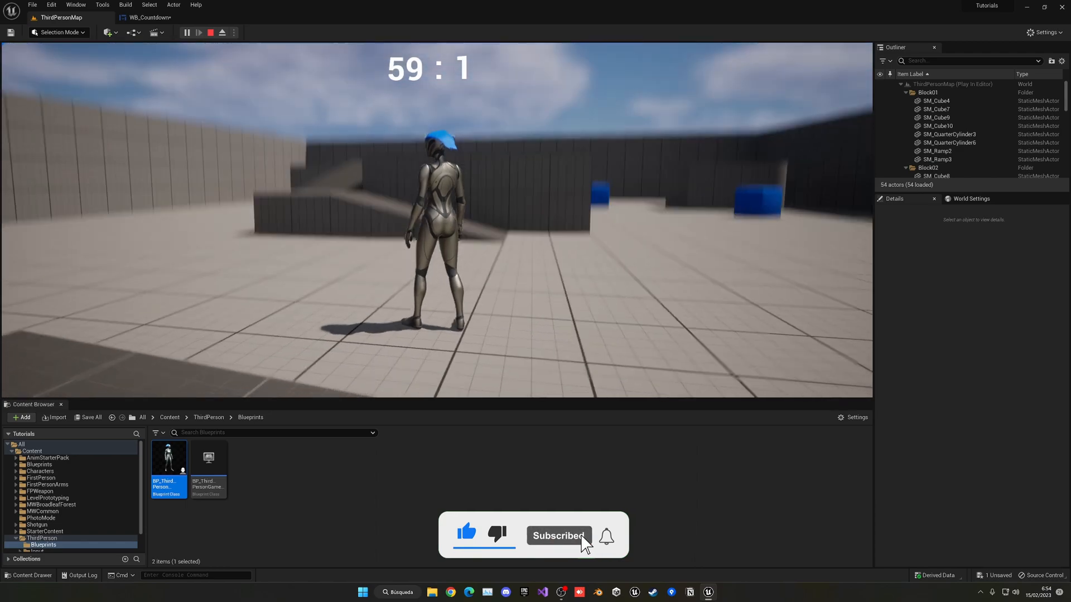